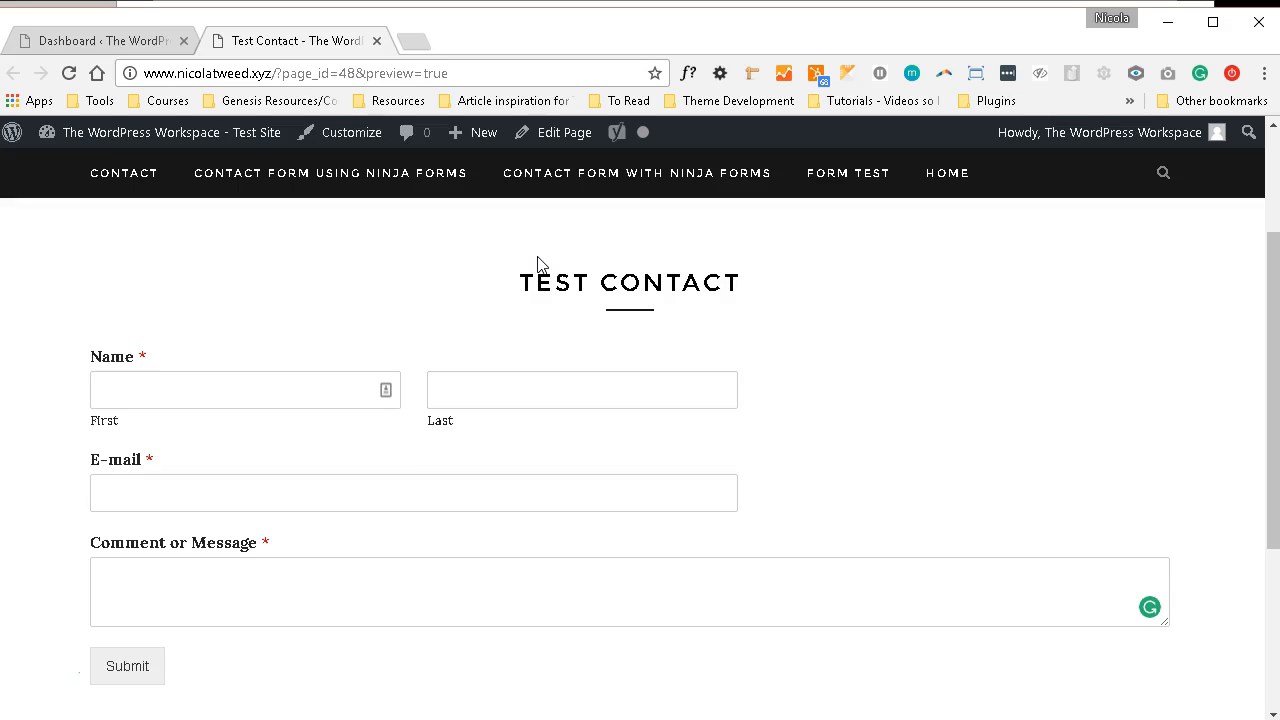
pyautogui.moveTo(292, 530)
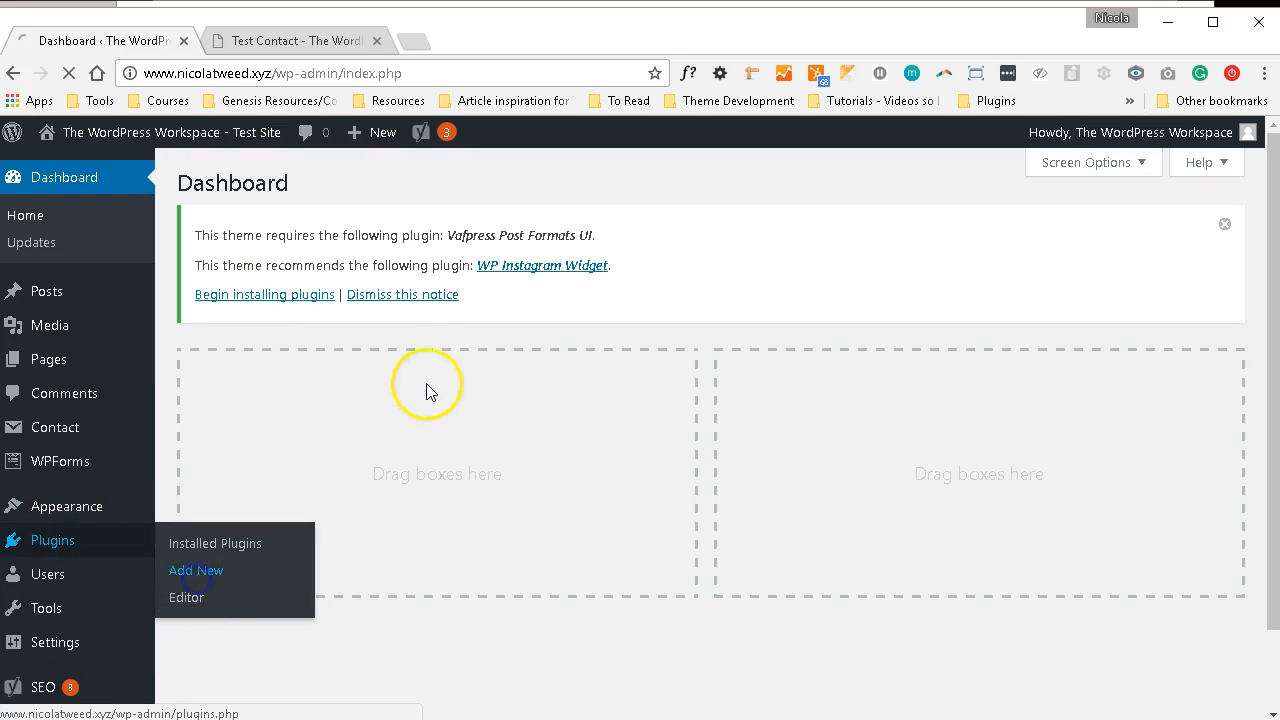
# - Search the Add New plugins page for 'wpforms' to find the WPForms plugin
pyautogui.click(196, 570)
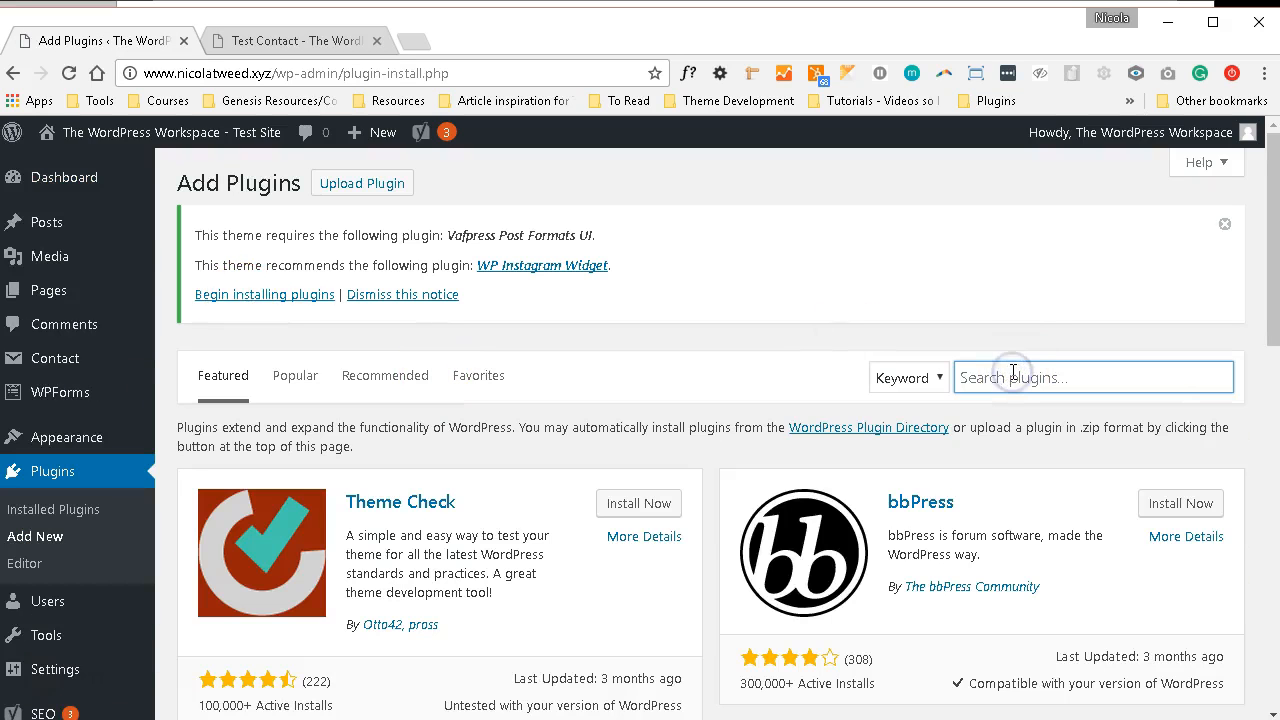
pyautogui.write('wpfro')
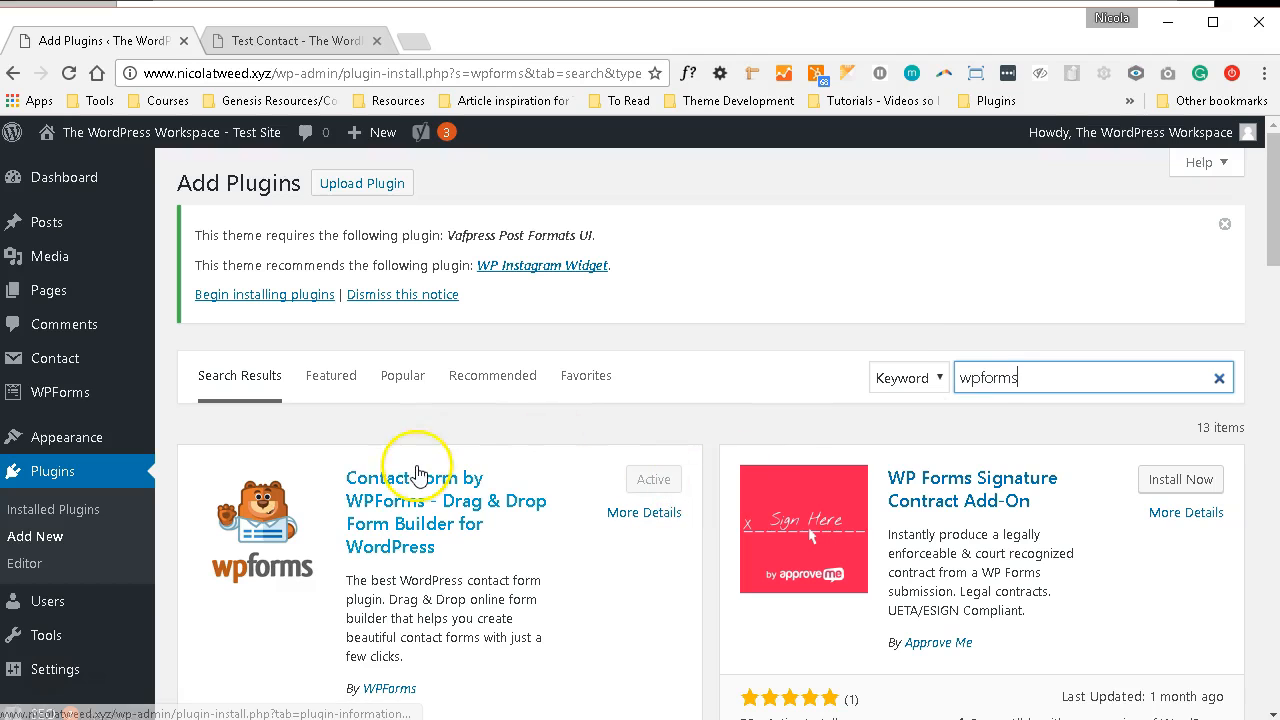
pyautogui.moveTo(374, 515)
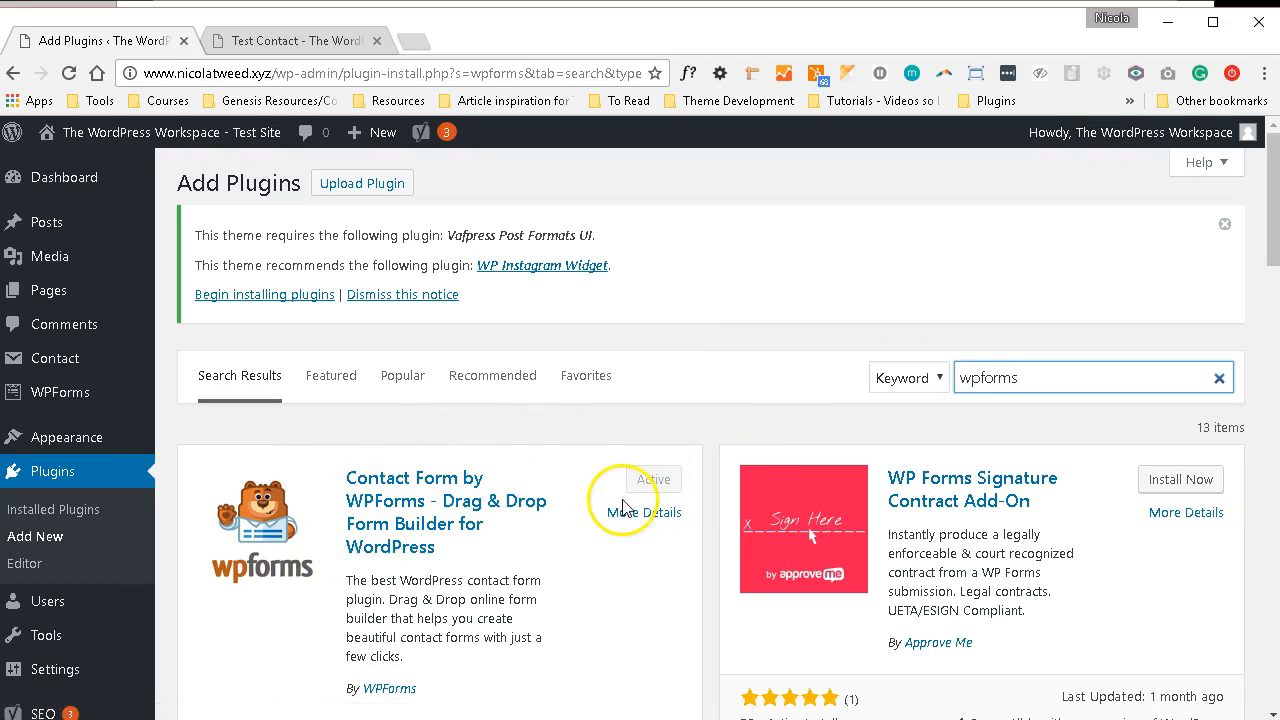
pyautogui.moveTo(603, 495)
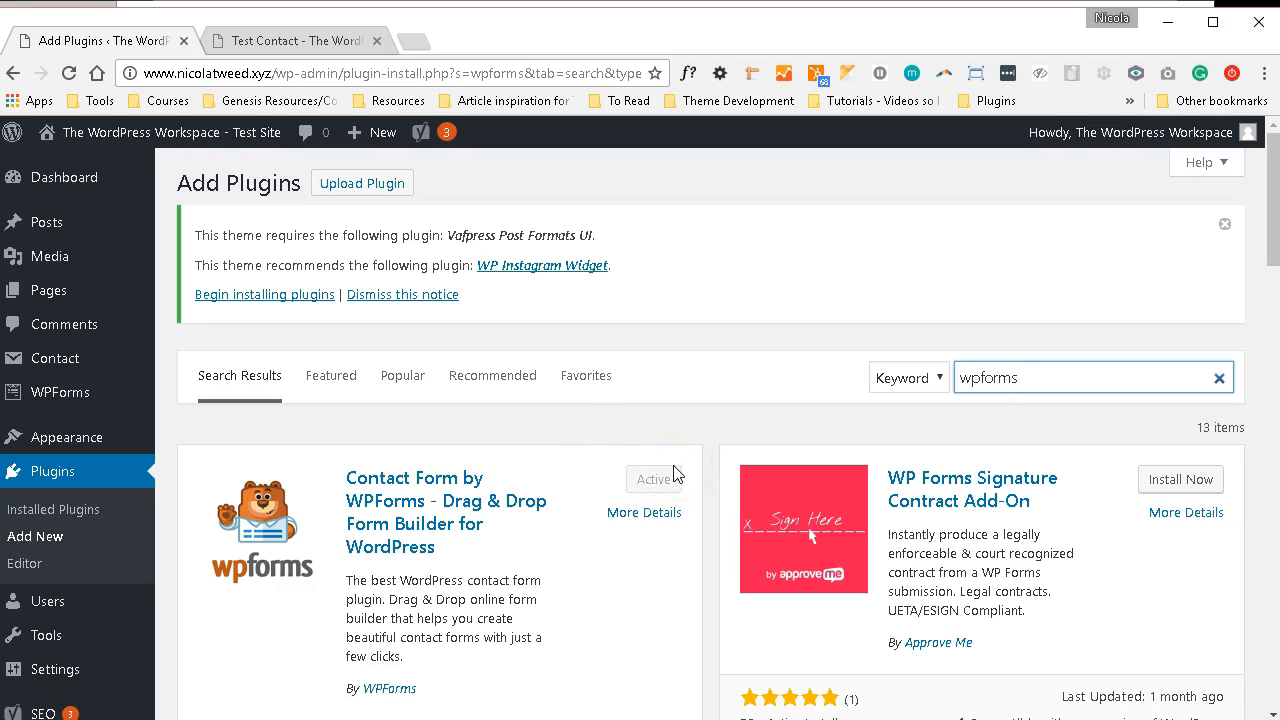
pyautogui.moveTo(60, 392)
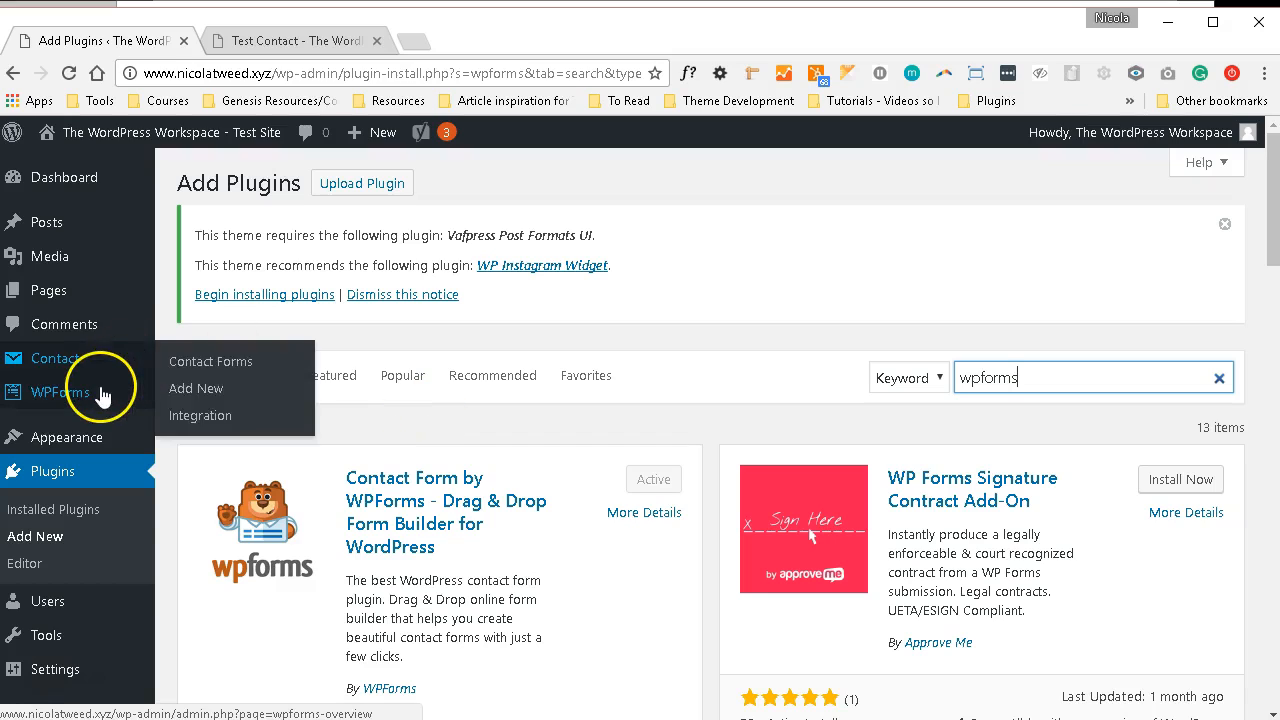
pyautogui.moveTo(60, 391)
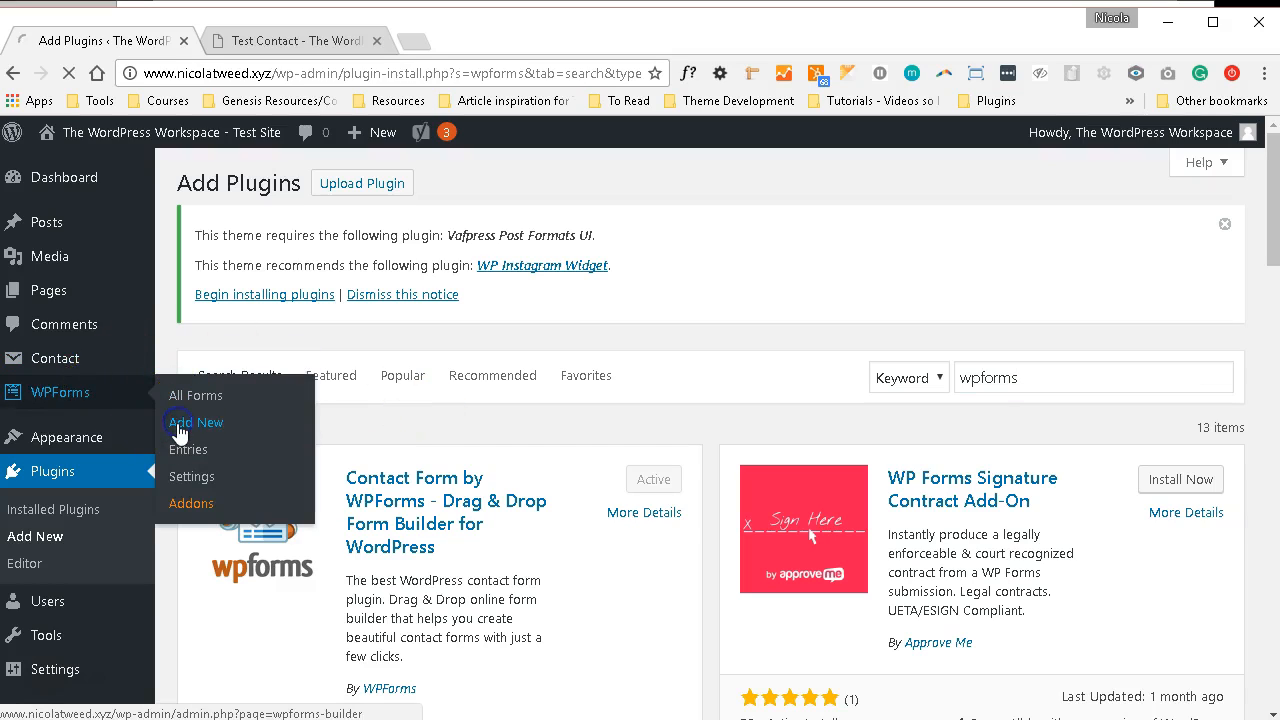
# - Start a new WPForms form named 'Simple Contact Form' and scroll to the templates
pyautogui.click(197, 422)
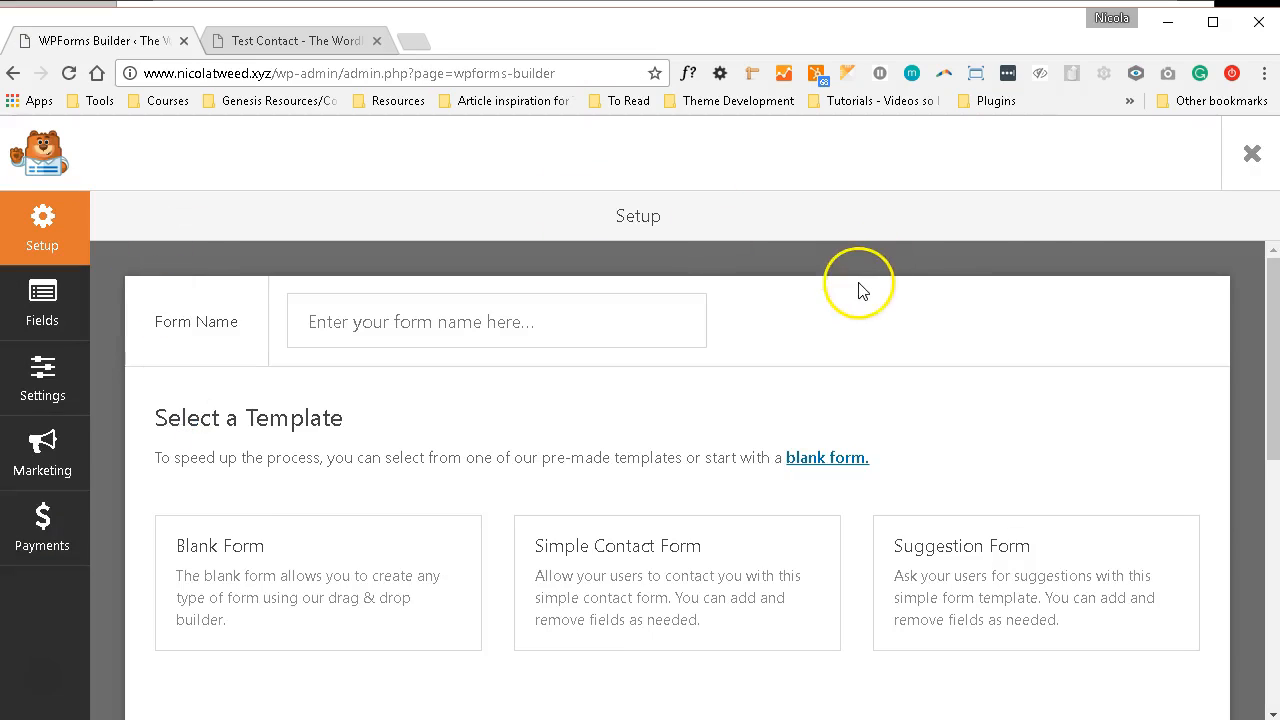
pyautogui.moveTo(1105, 358)
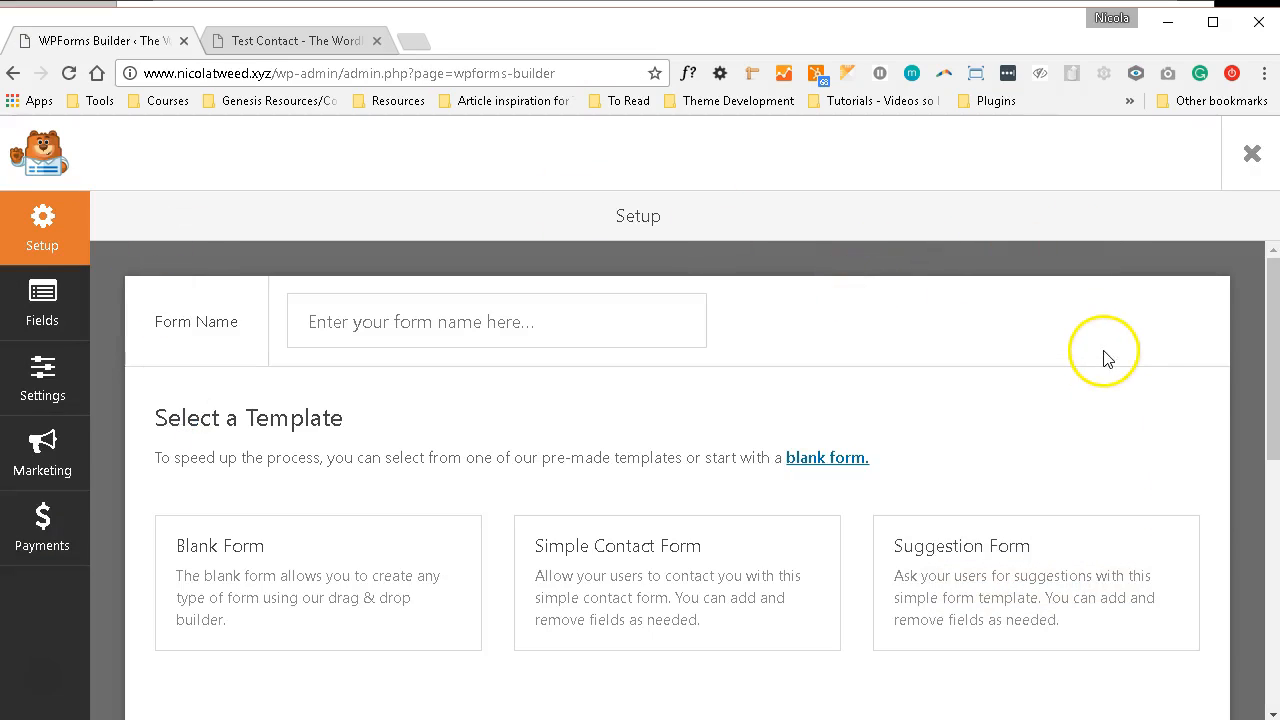
pyautogui.moveTo(468, 327)
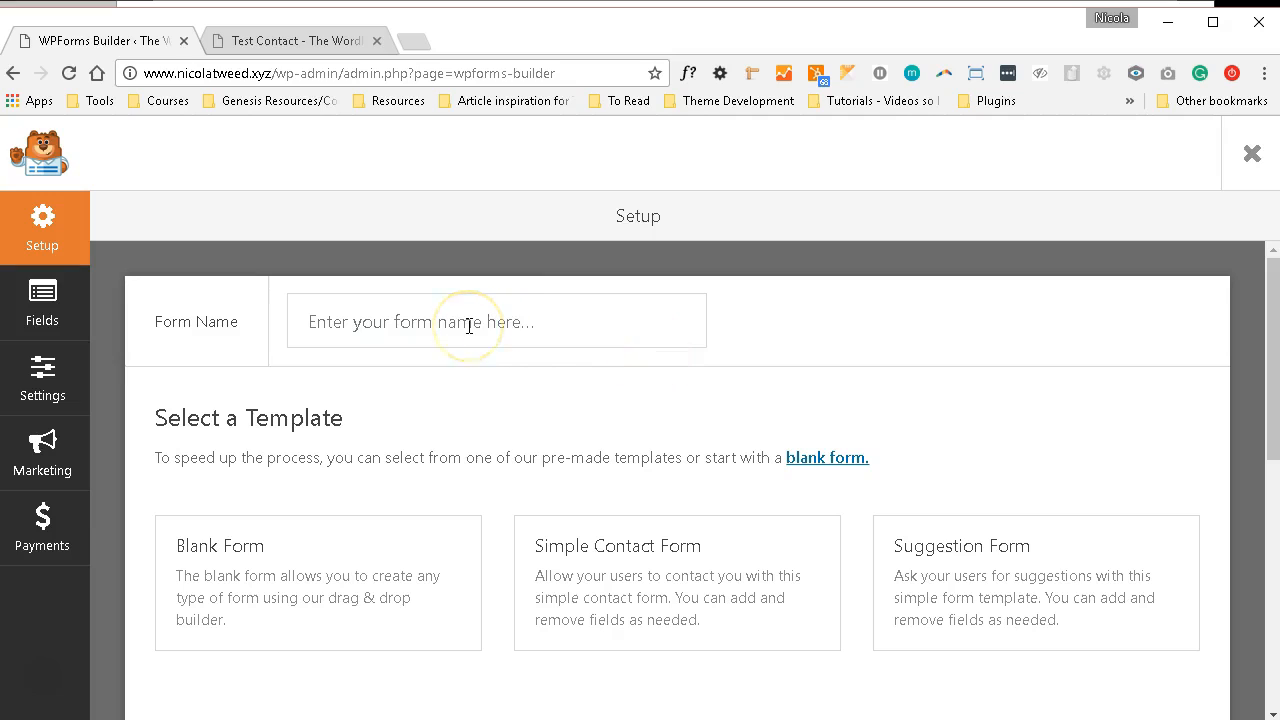
pyautogui.write('Simple Contact Form')
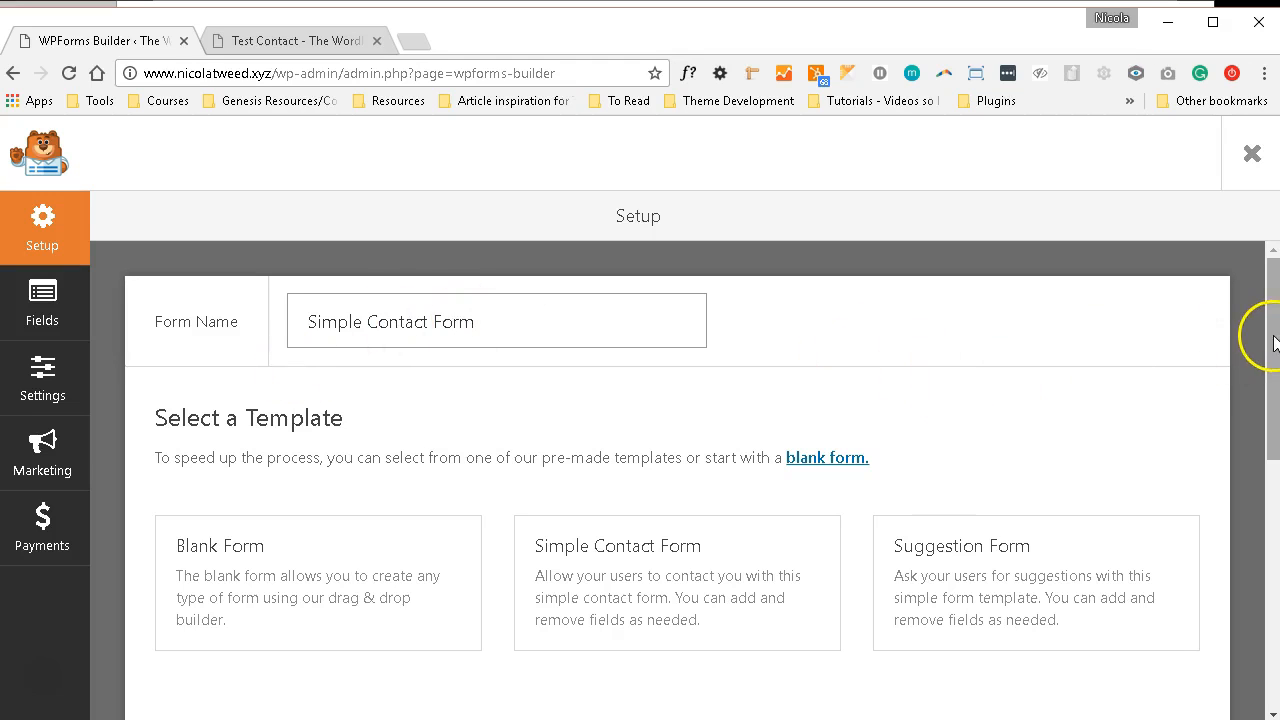
pyautogui.scroll(-3)
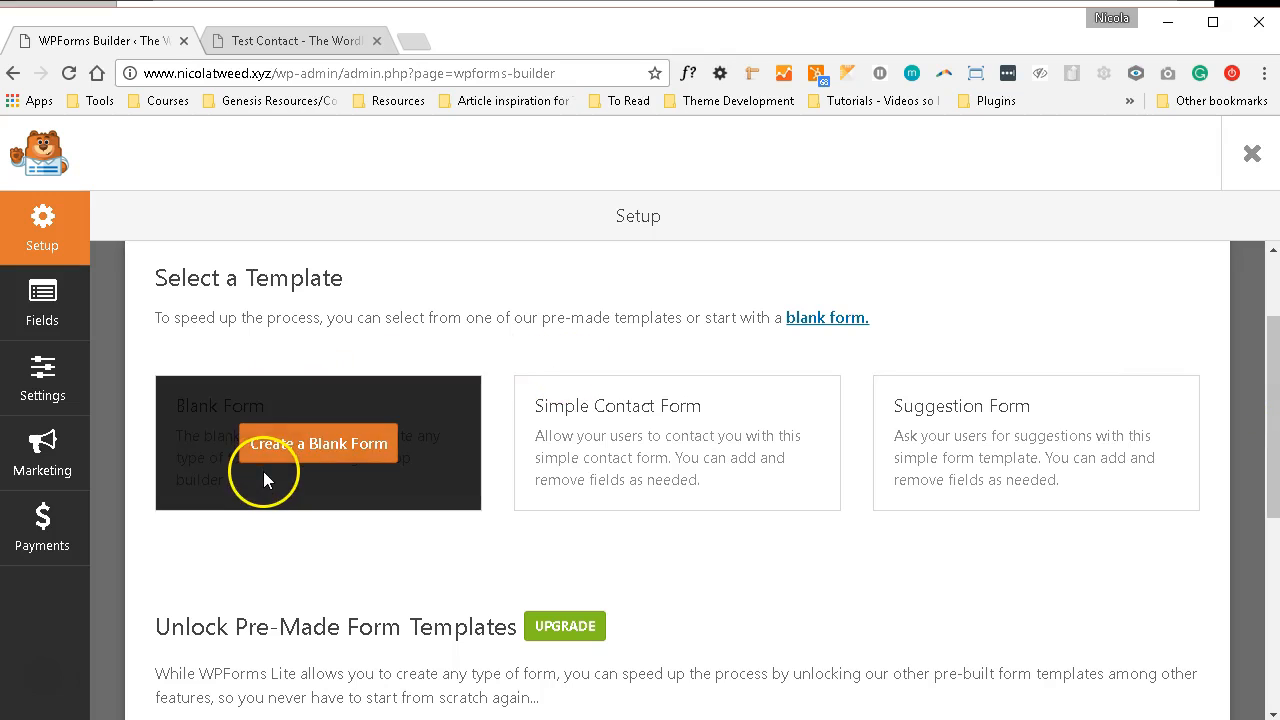
pyautogui.moveTo(660, 420)
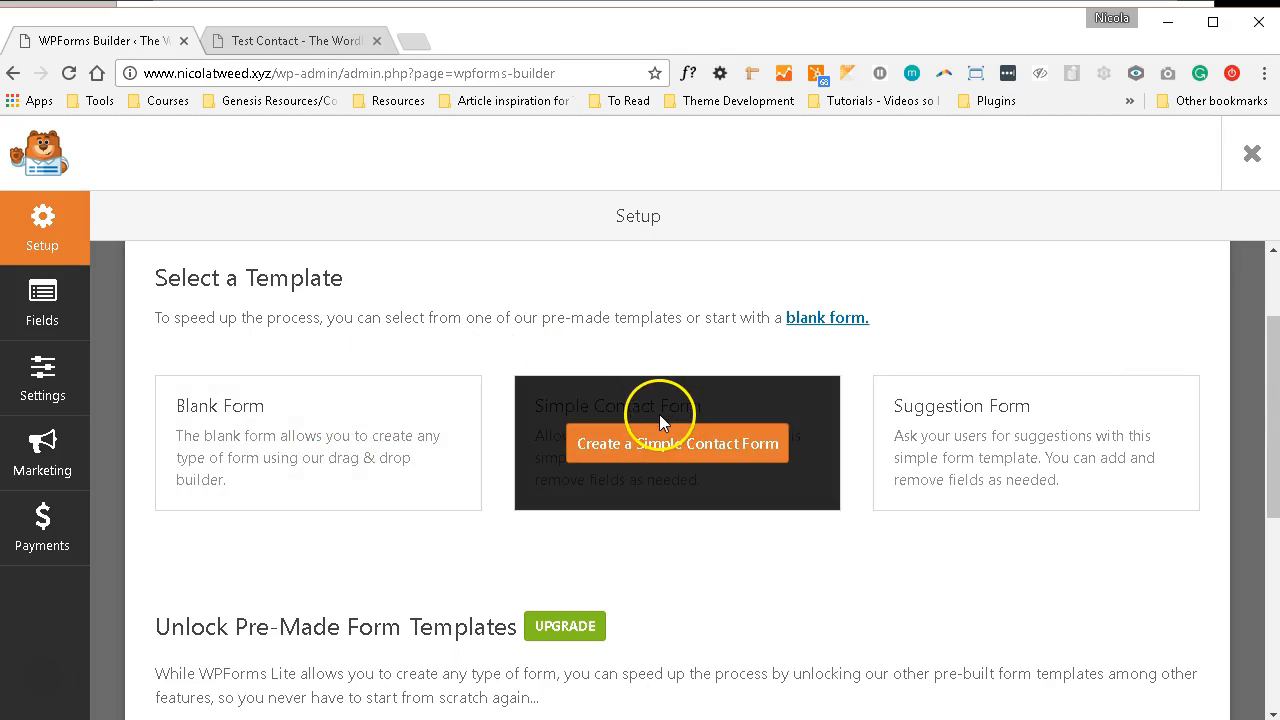
pyautogui.moveTo(990, 433)
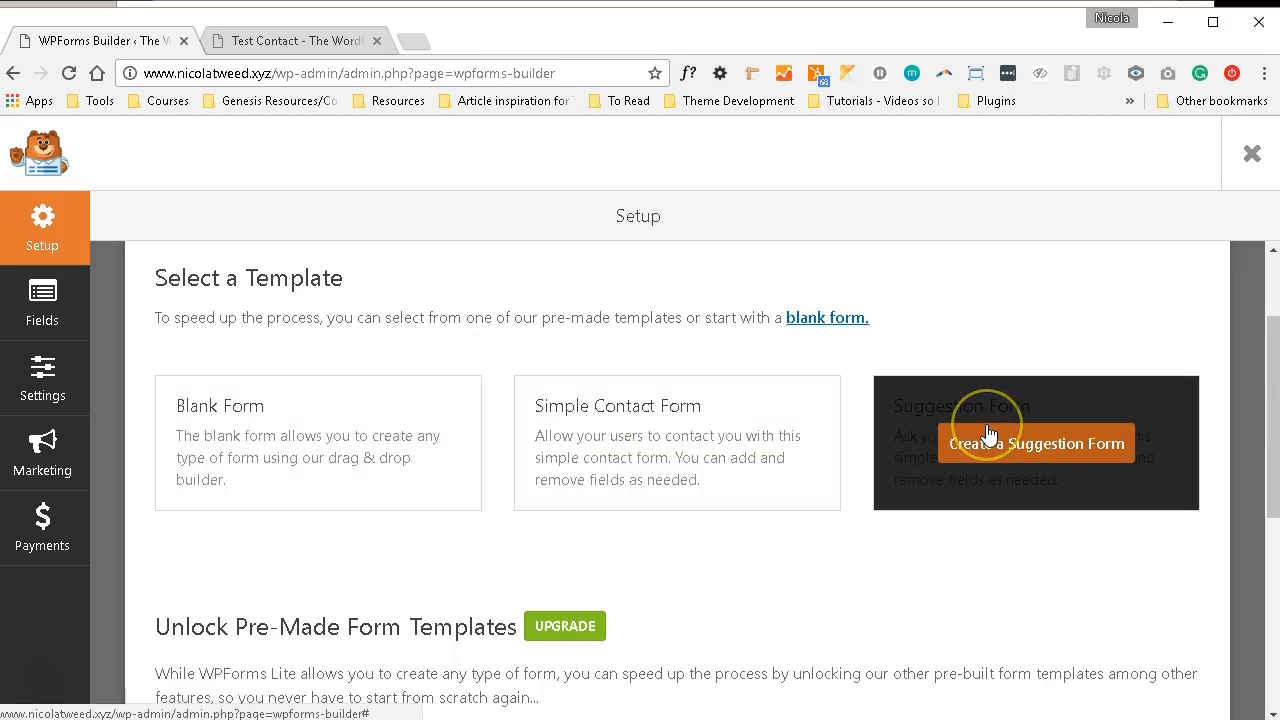
pyautogui.moveTo(960, 350)
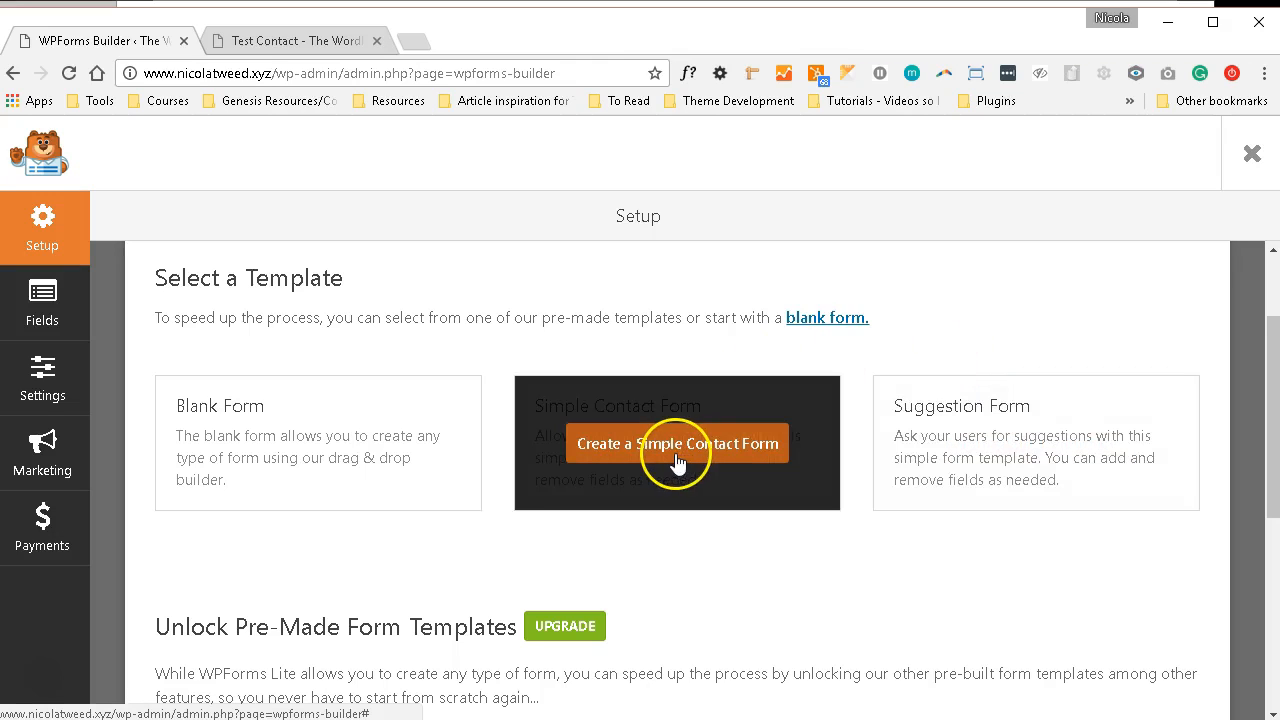
# - Create the form from the Simple Contact Form template and review its Name, E-mail, Comment fields
pyautogui.click(677, 443)
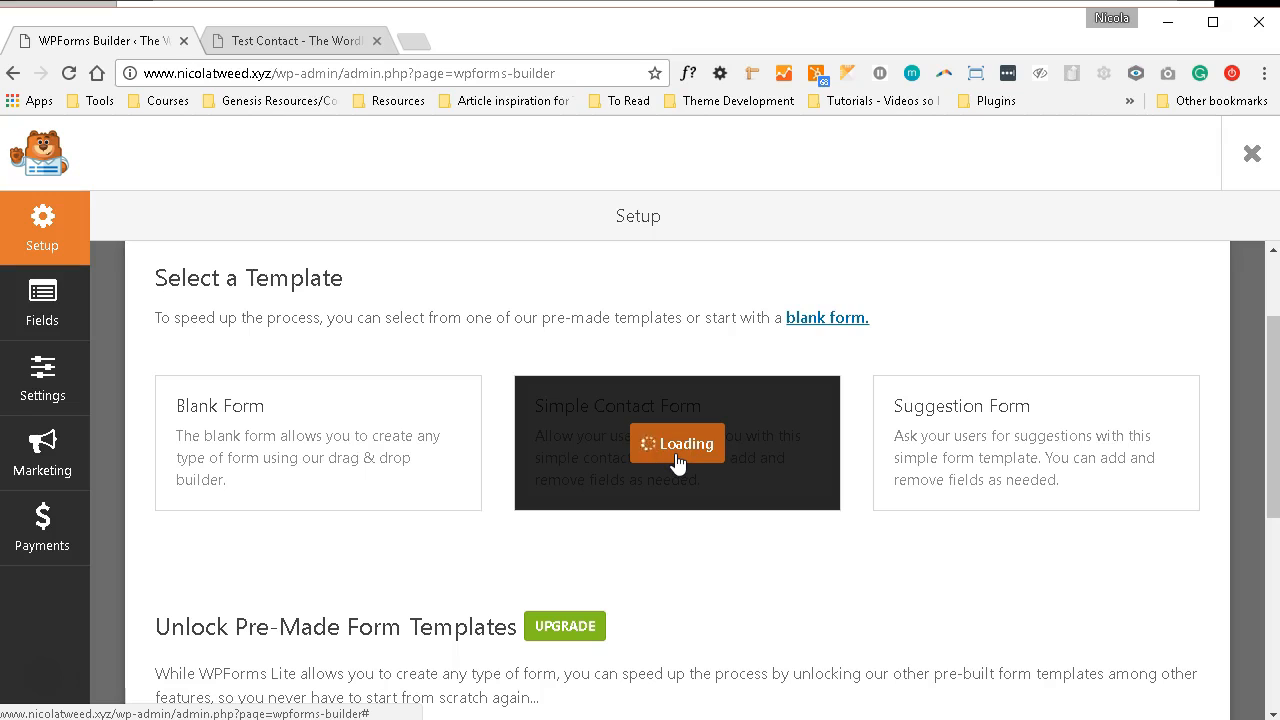
pyautogui.click(677, 443)
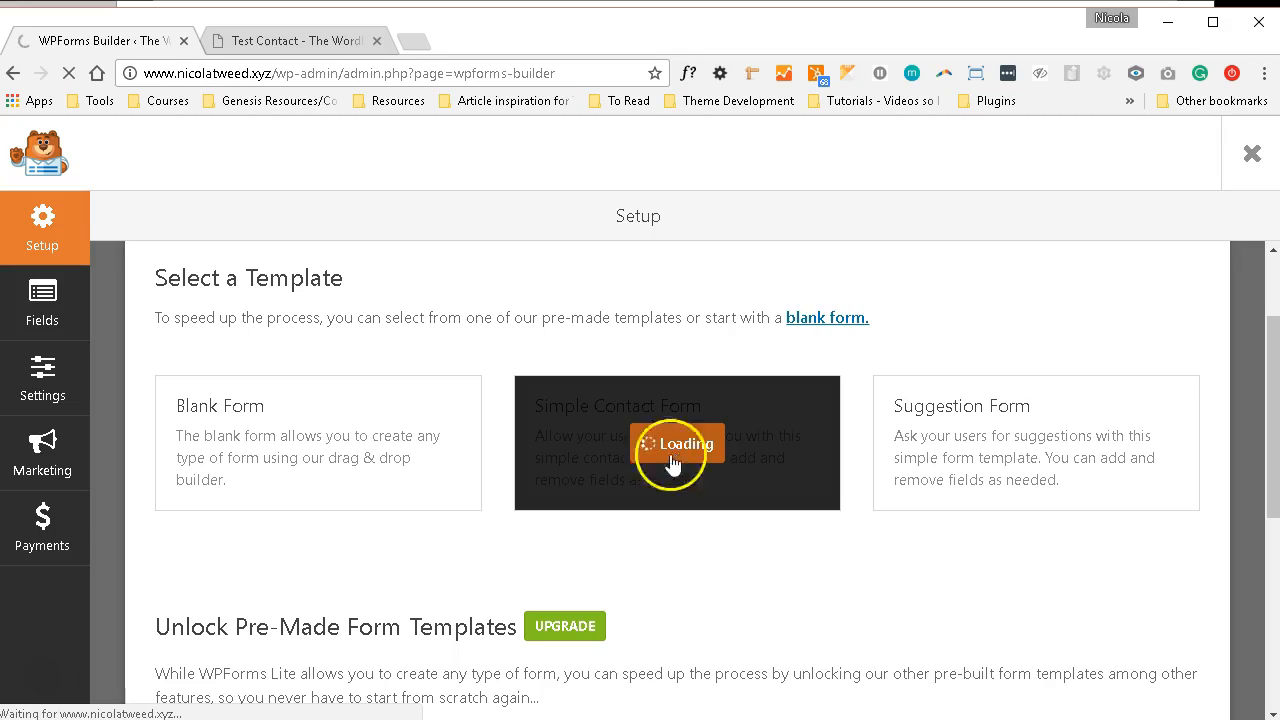
pyautogui.click(677, 443)
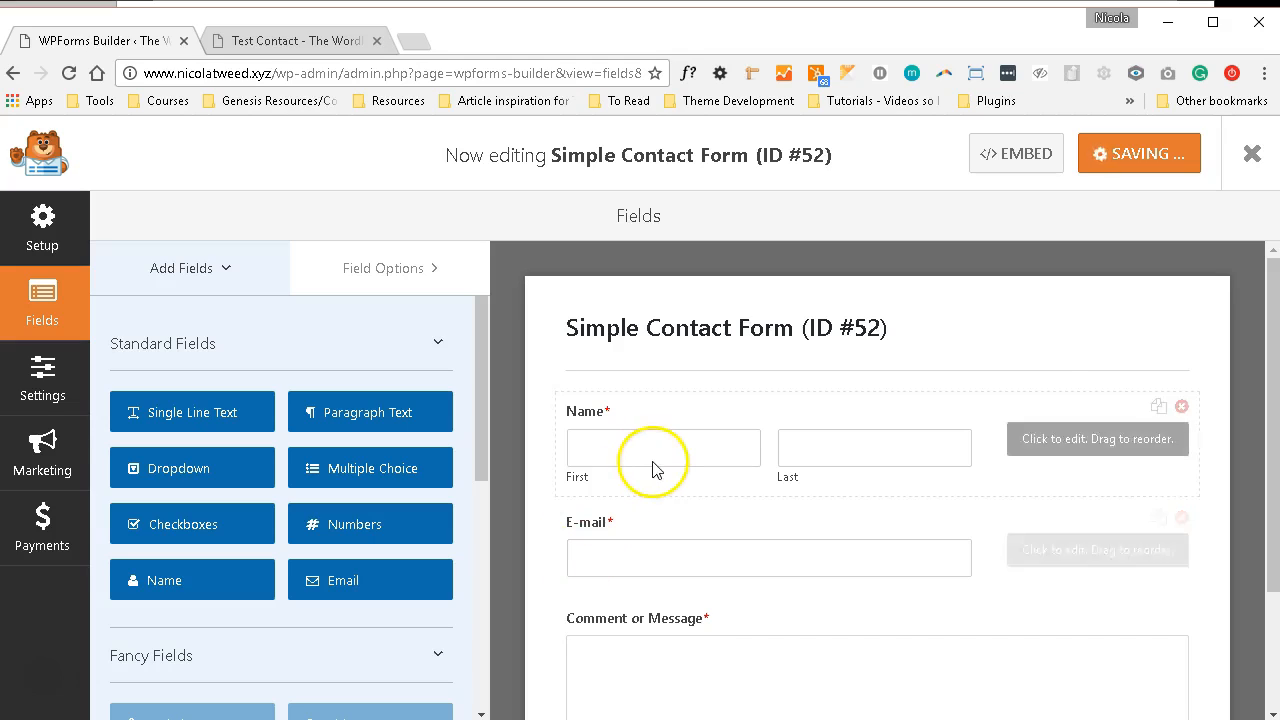
pyautogui.scroll(-3)
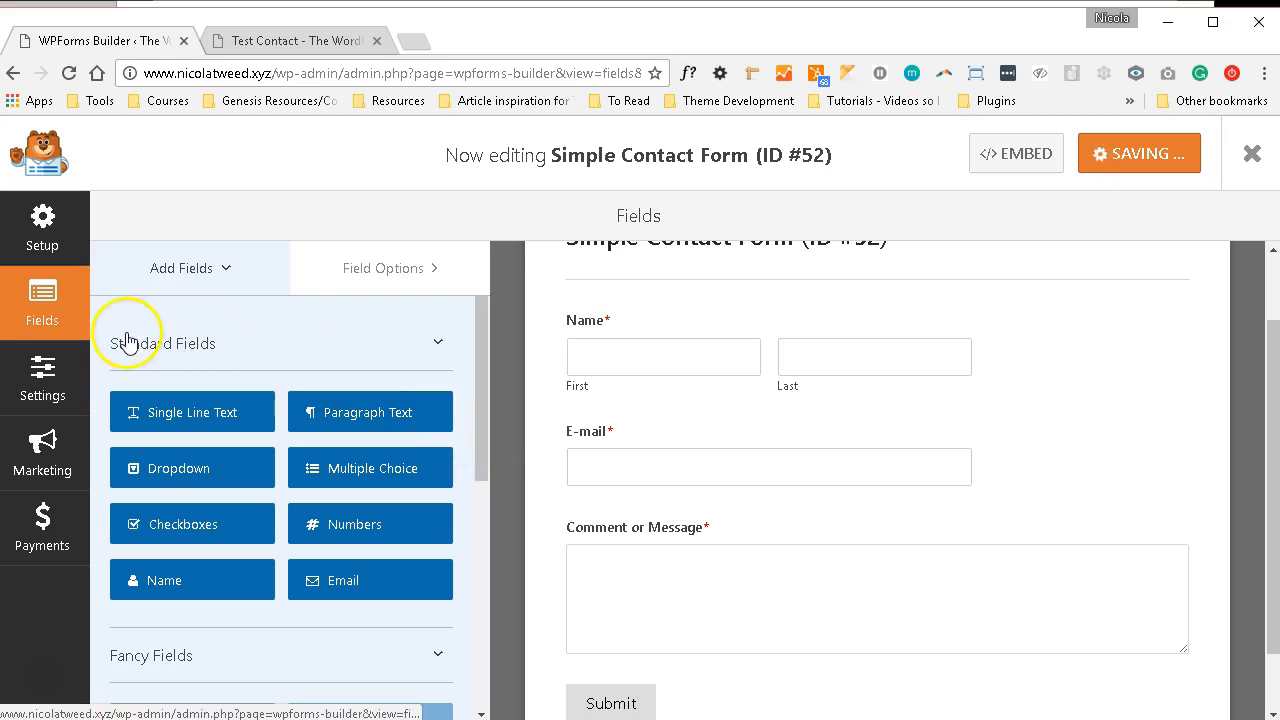
pyautogui.moveTo(225, 550)
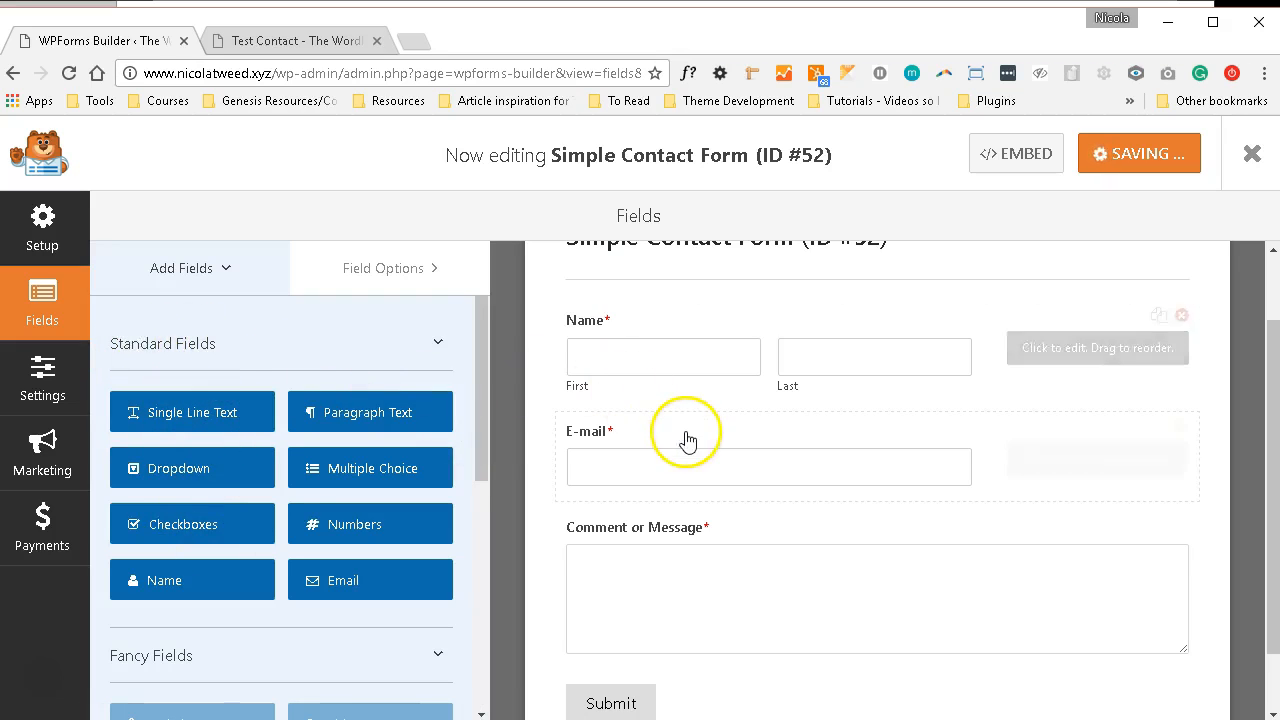
pyautogui.scroll(-3)
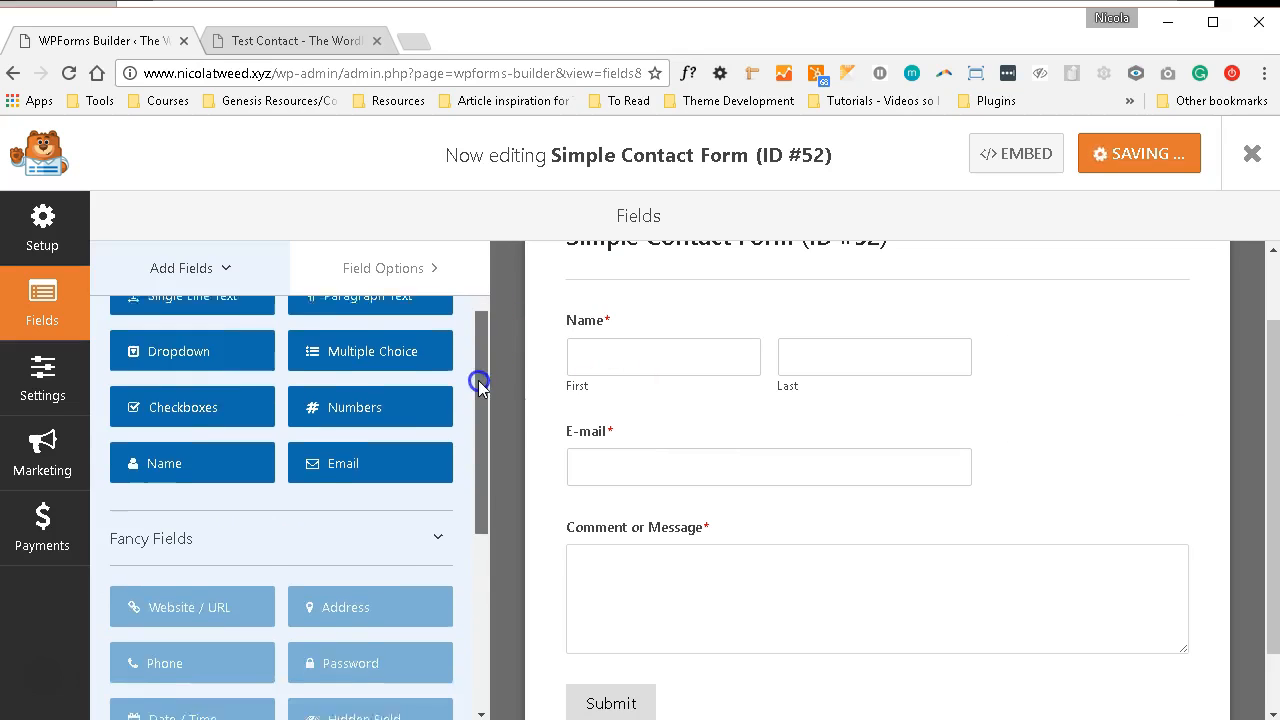
pyautogui.scroll(-3)
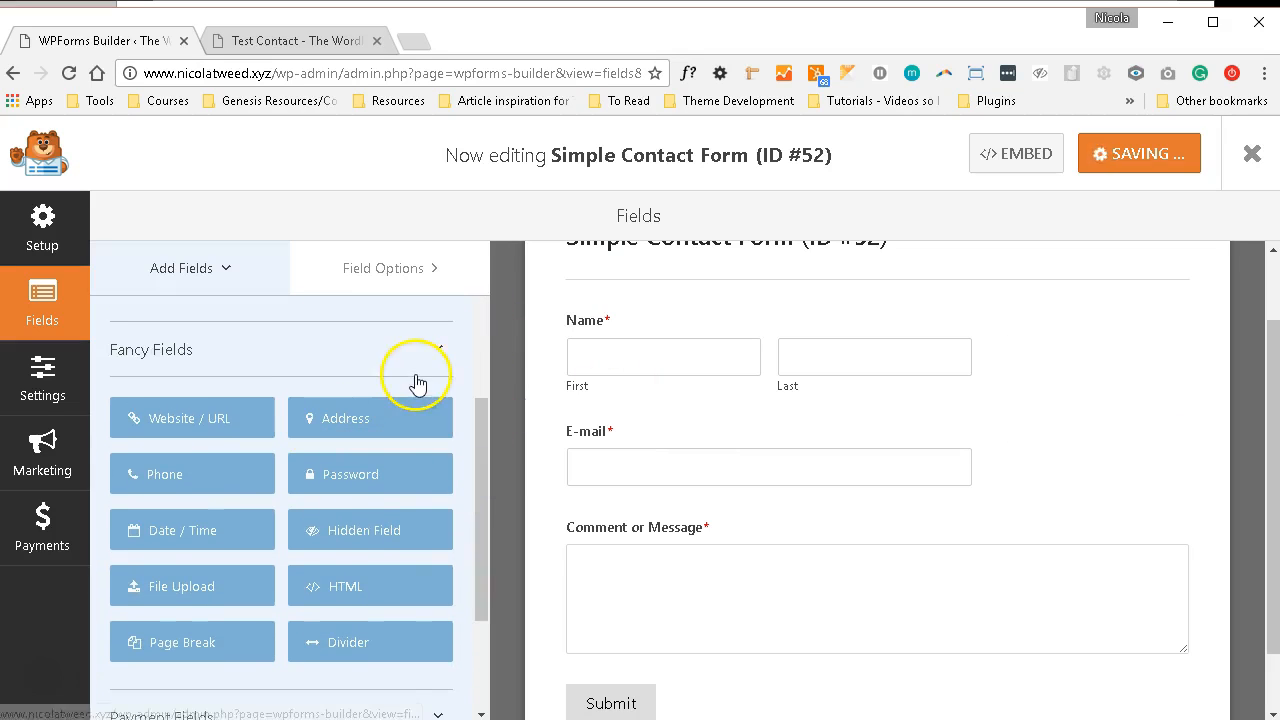
pyautogui.scroll(-3)
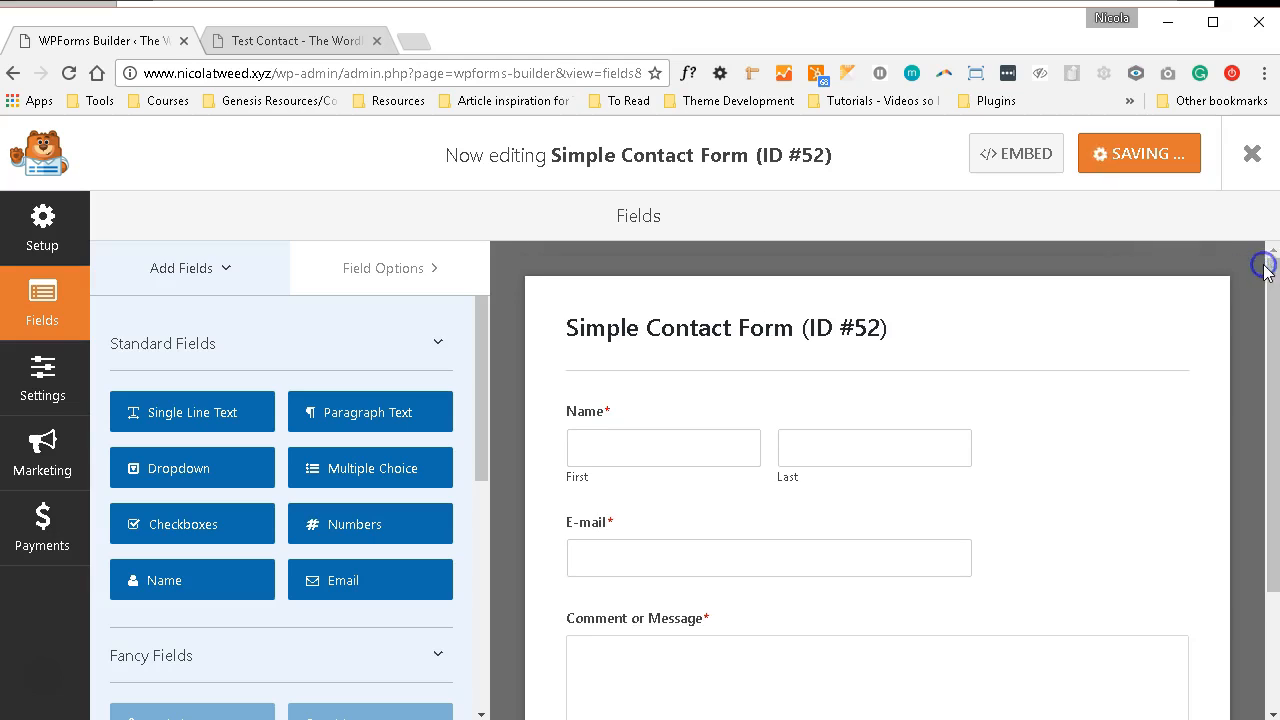
# - Save Simple Contact Form (ID #52) and exit the builder
pyautogui.click(1138, 153)
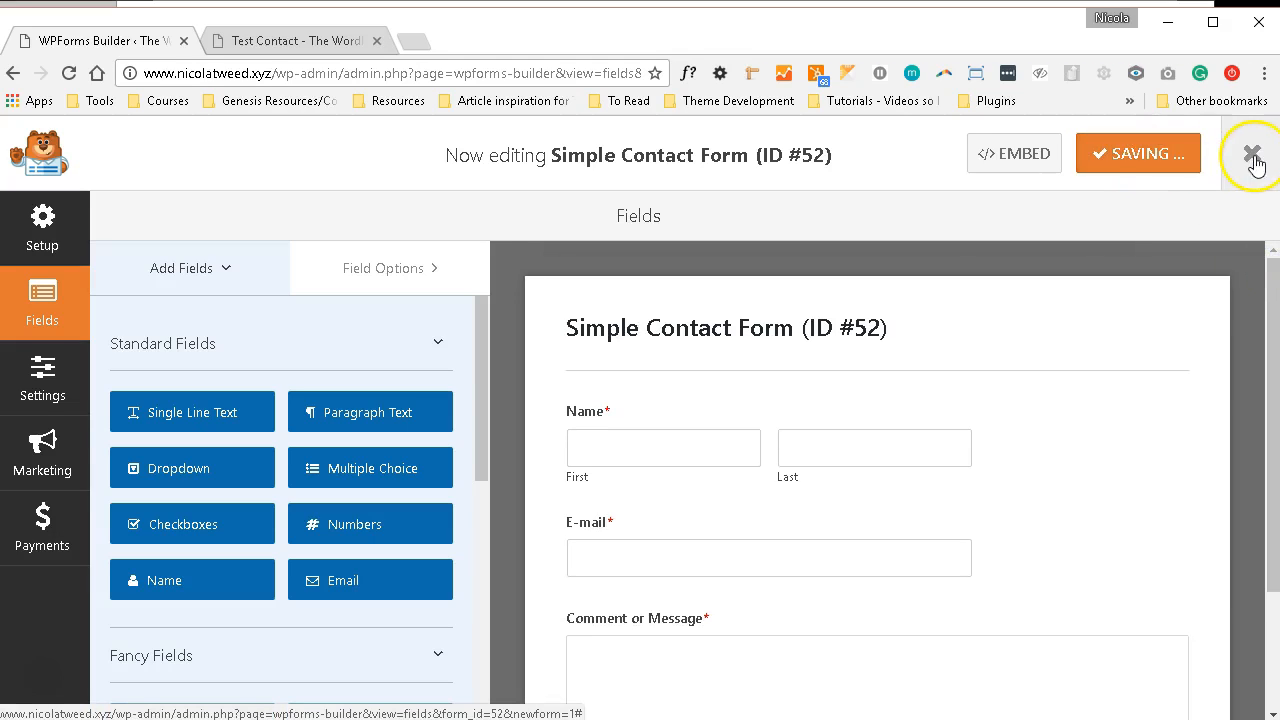
pyautogui.click(1252, 153)
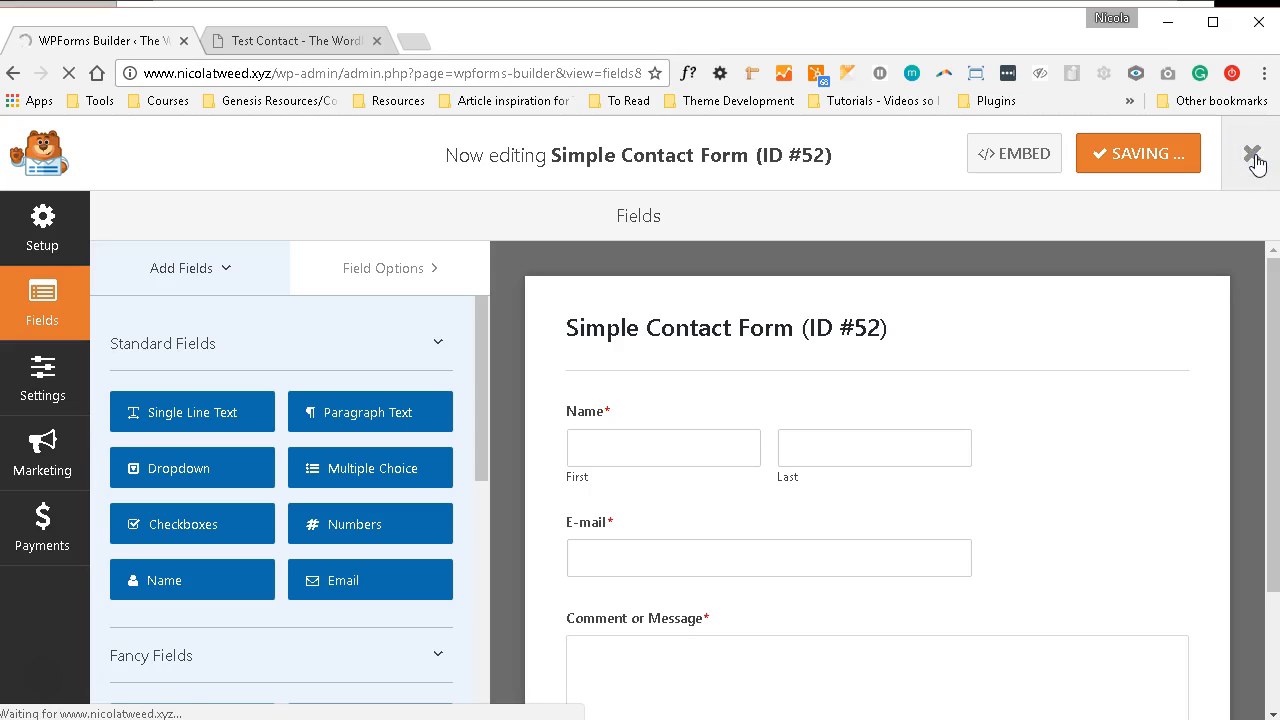
pyautogui.click(1252, 153)
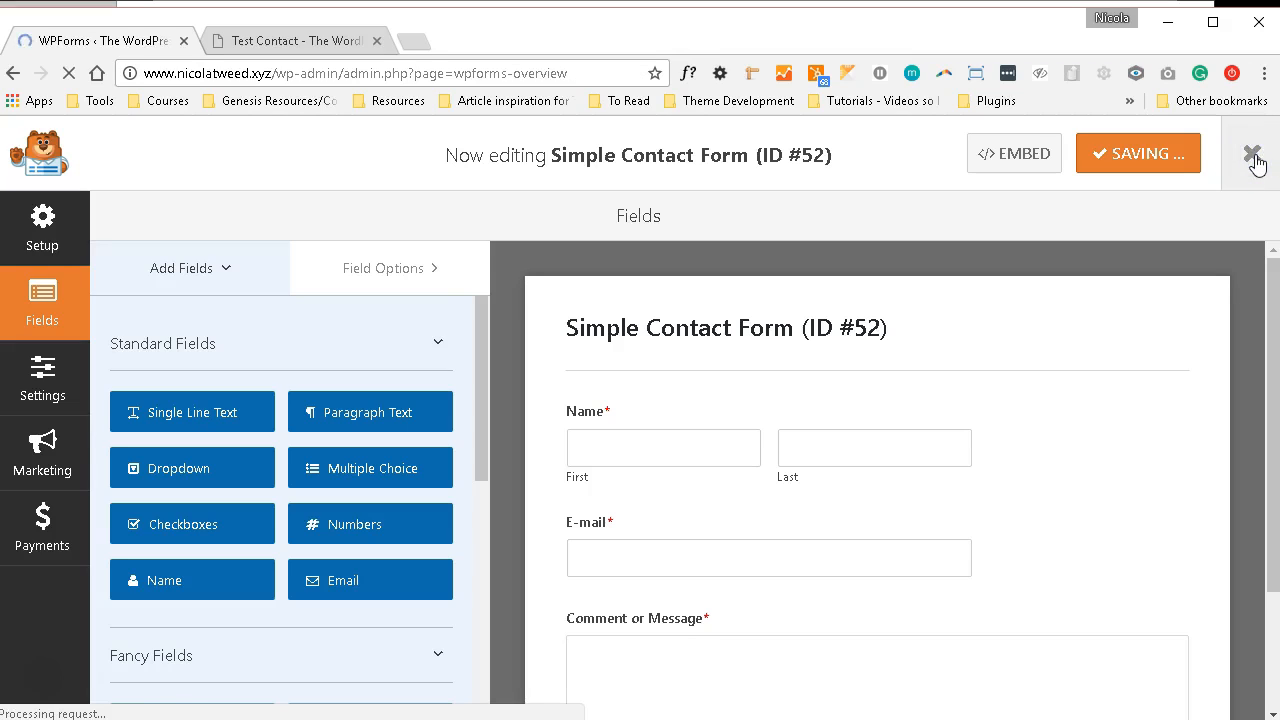
pyautogui.click(1253, 153)
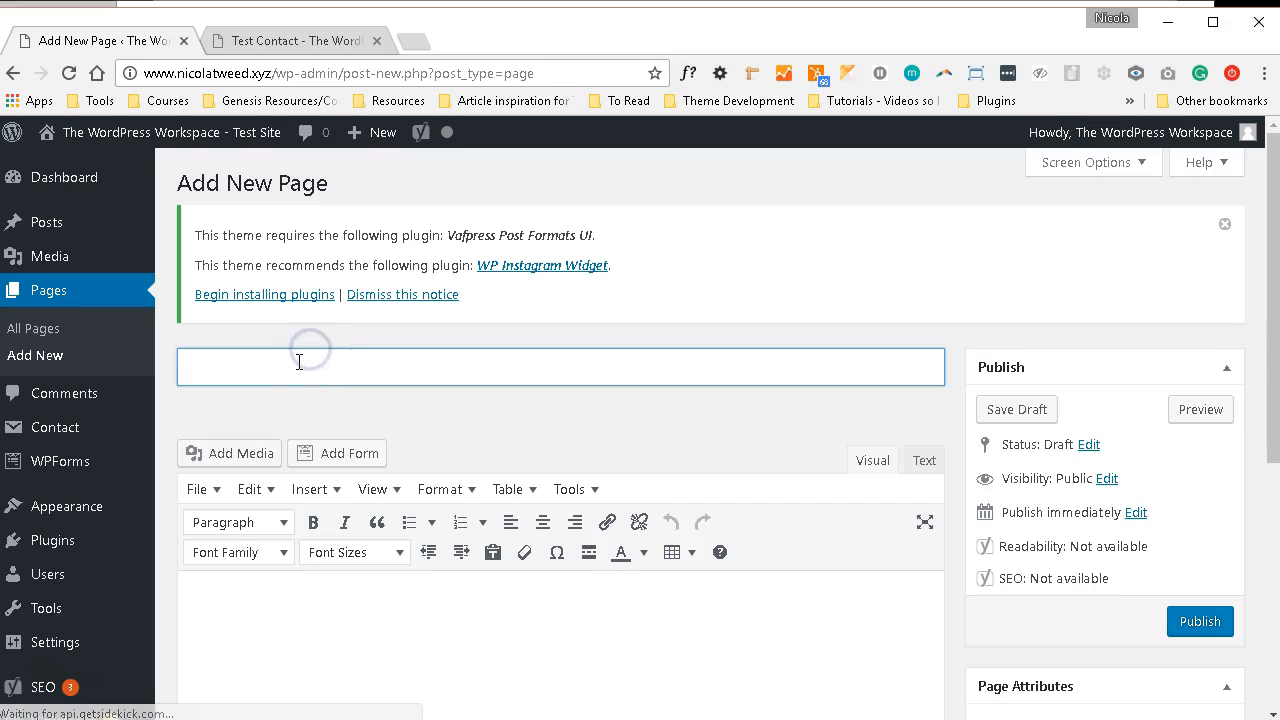
# - Title the new page 'Simple Contact Form' and save it as a draft
pyautogui.write('Simple Contact Form')
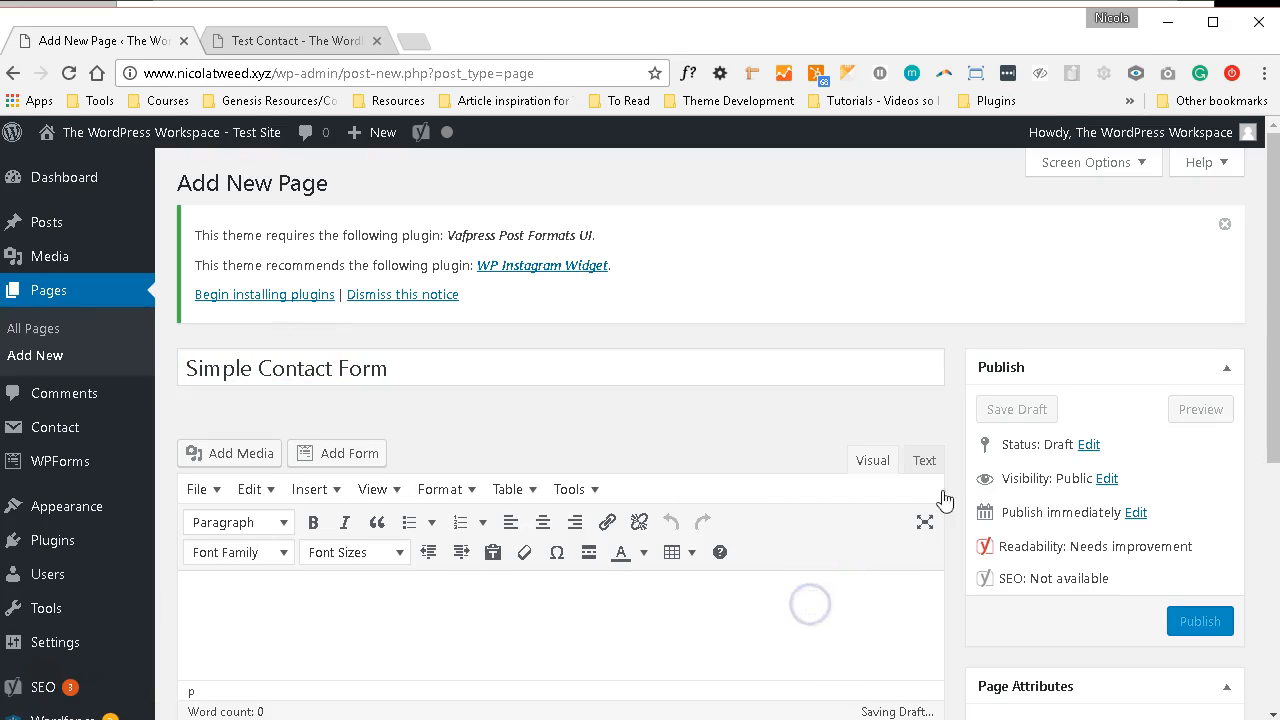
pyautogui.click(1016, 409)
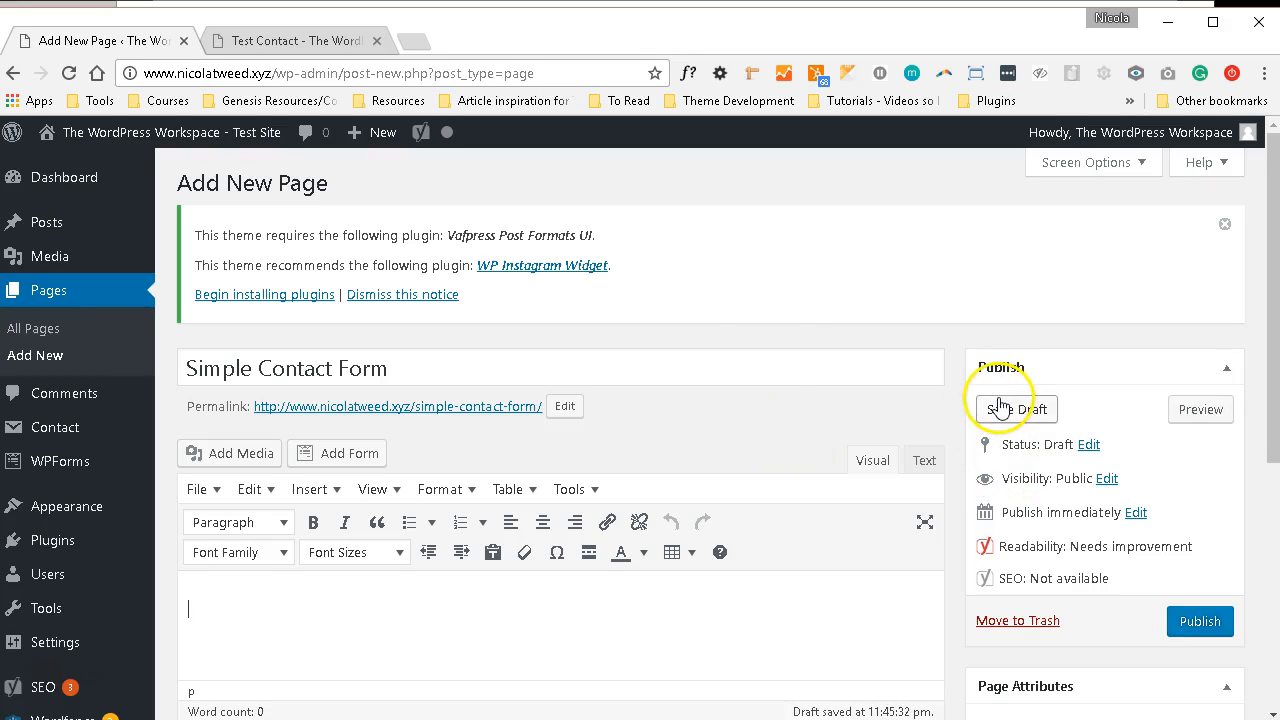
pyautogui.click(1015, 409)
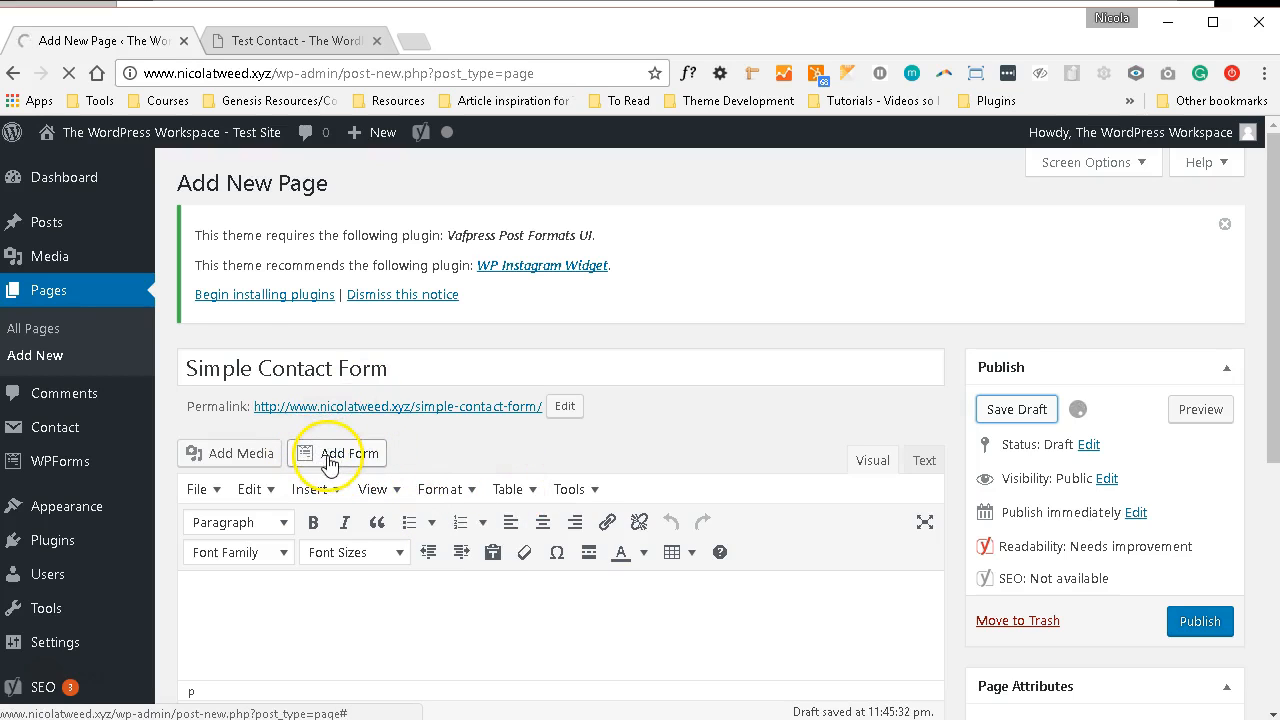
pyautogui.click(1016, 408)
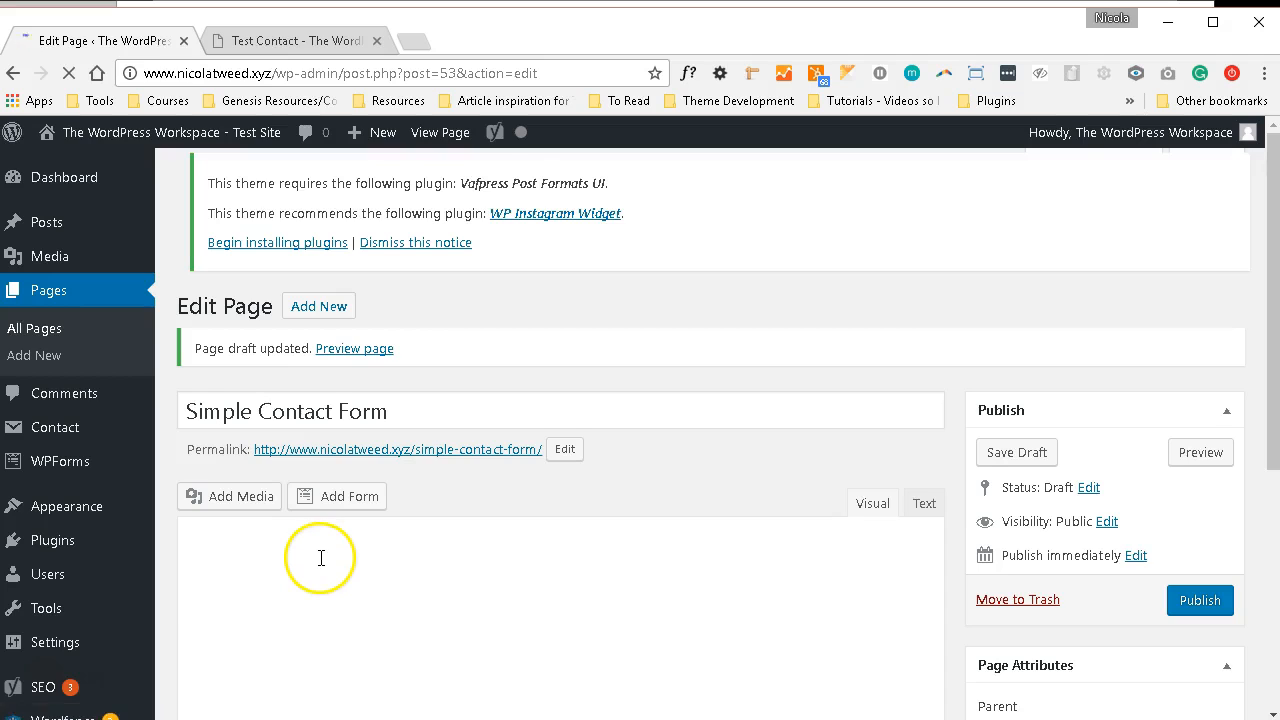
# - Insert Simple Contact Form (ID #52) into the page body with Add Form
pyautogui.click(337, 496)
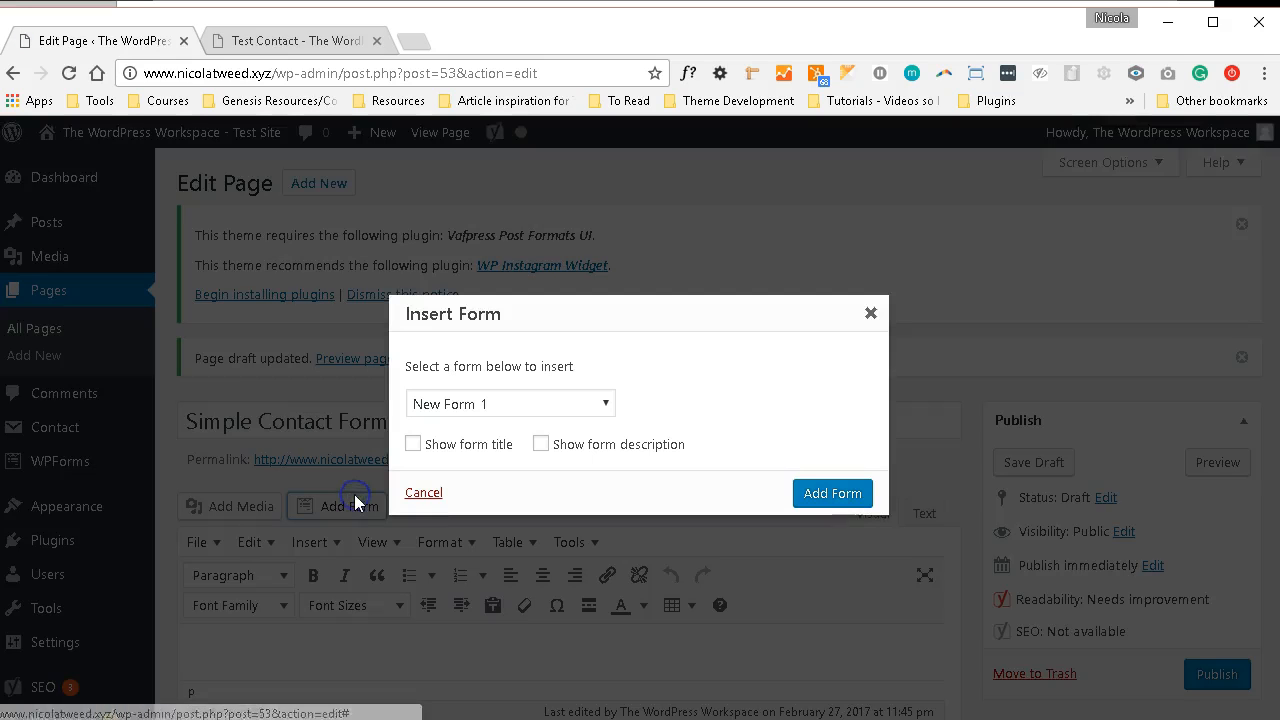
pyautogui.click(510, 403)
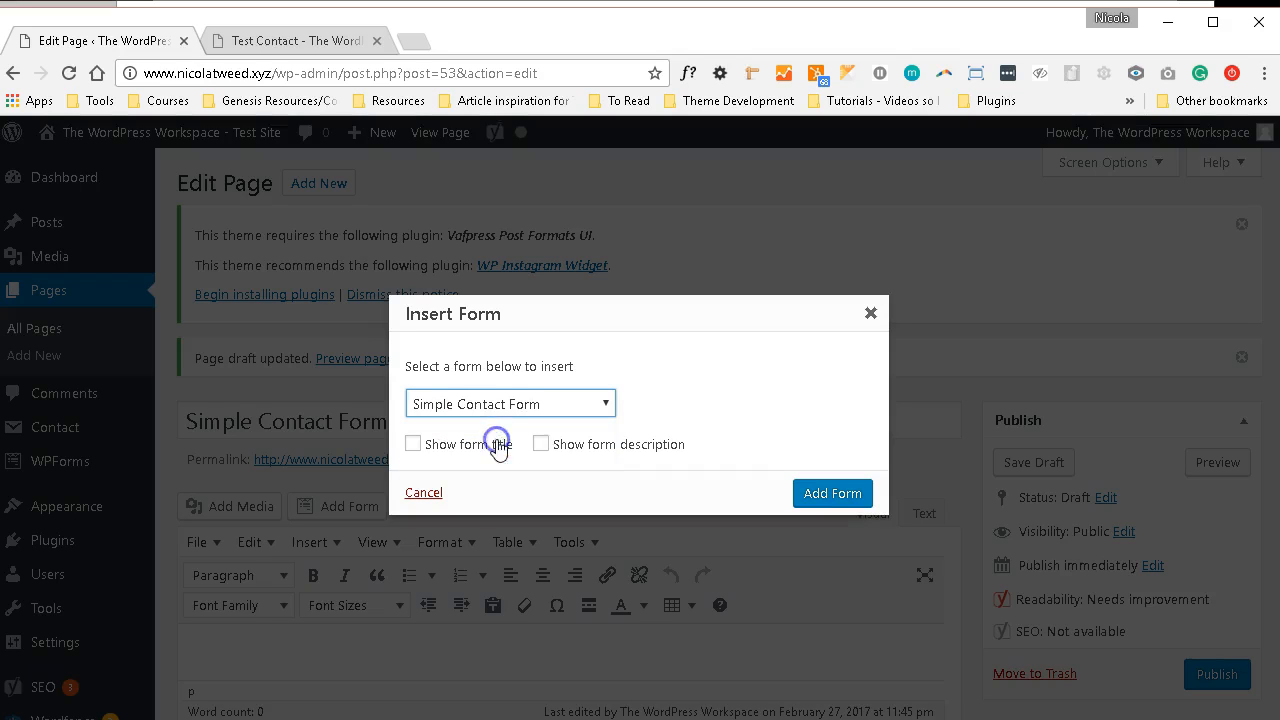
pyautogui.click(509, 403)
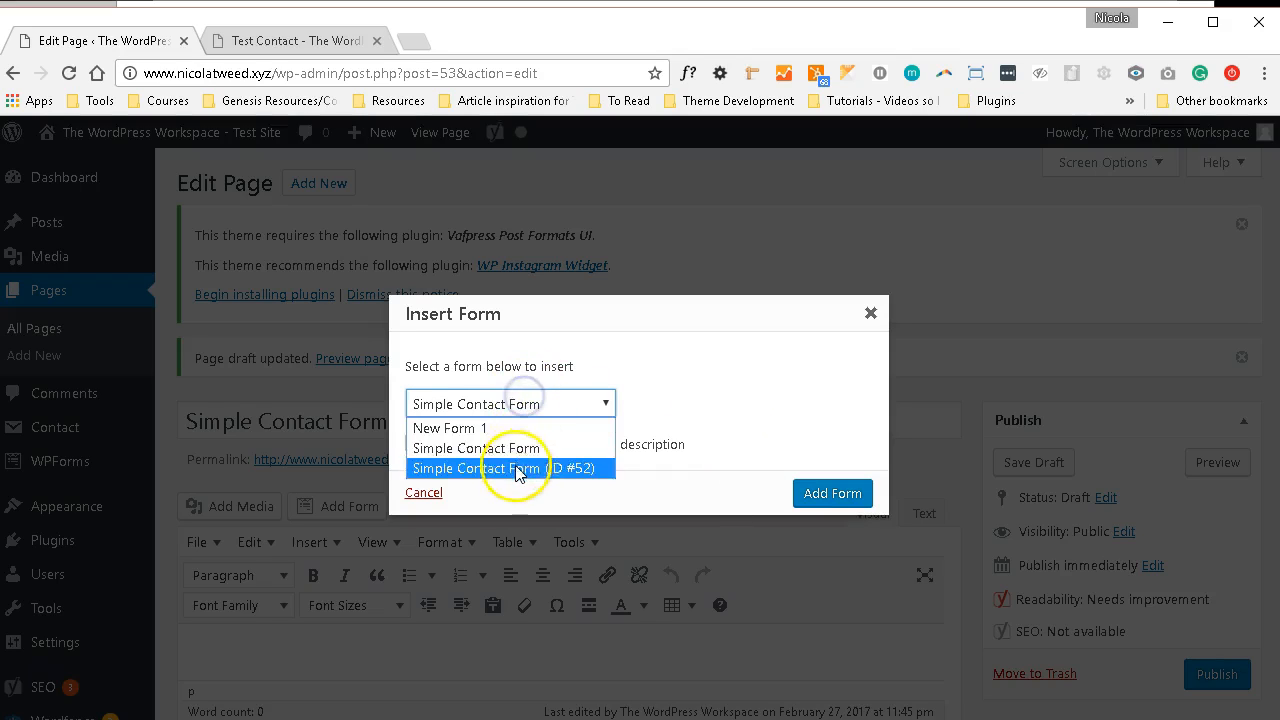
pyautogui.click(510, 468)
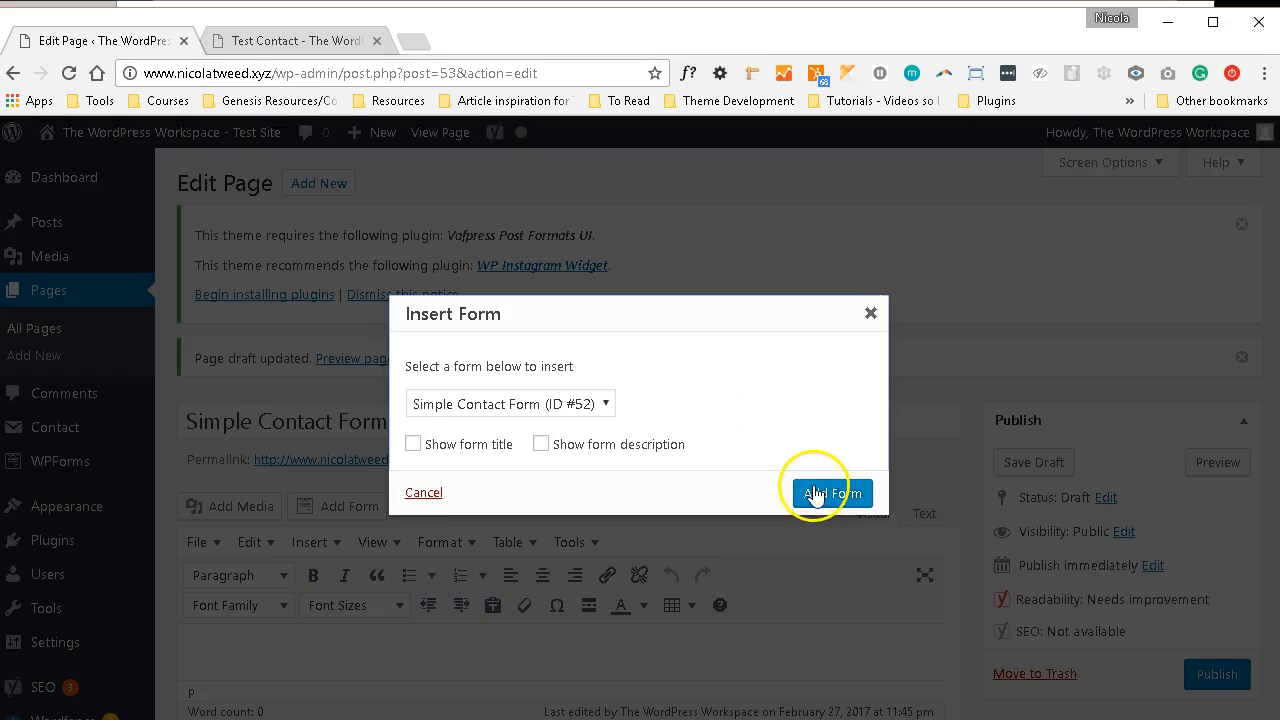
pyautogui.click(831, 493)
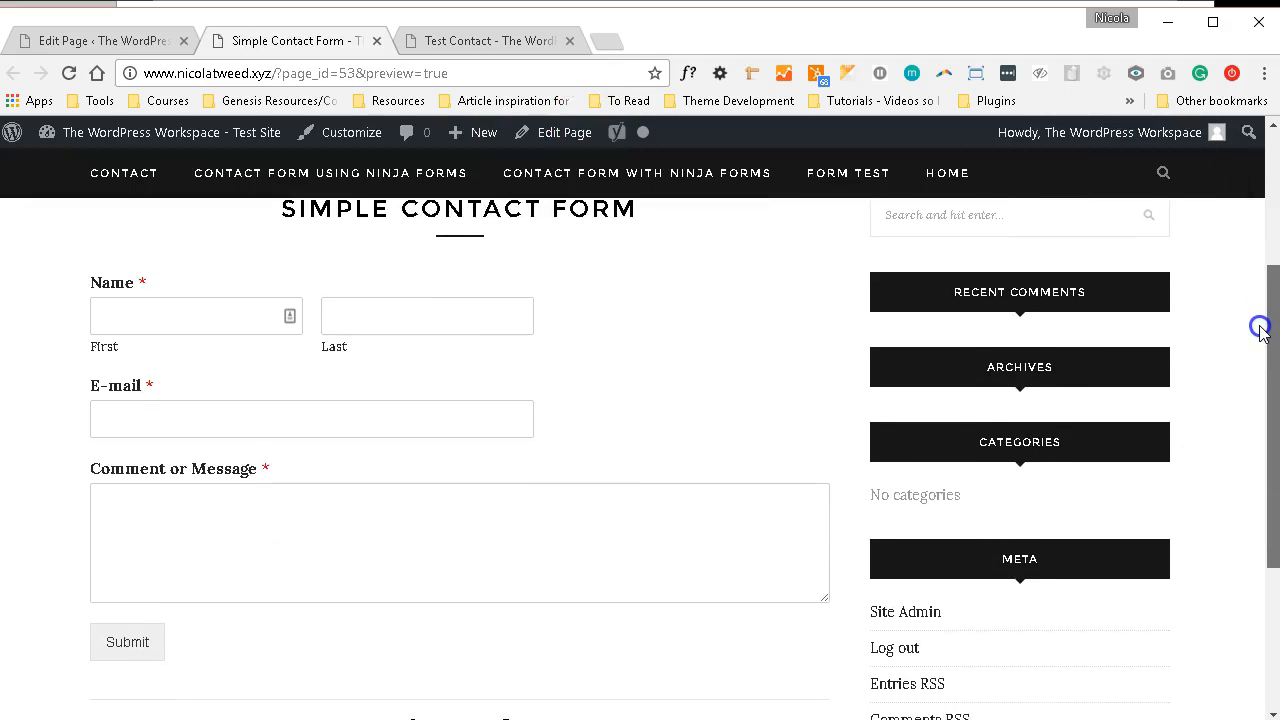
# - Scroll through the page preview, then return to the Edit Page tab
pyautogui.scroll(-3)
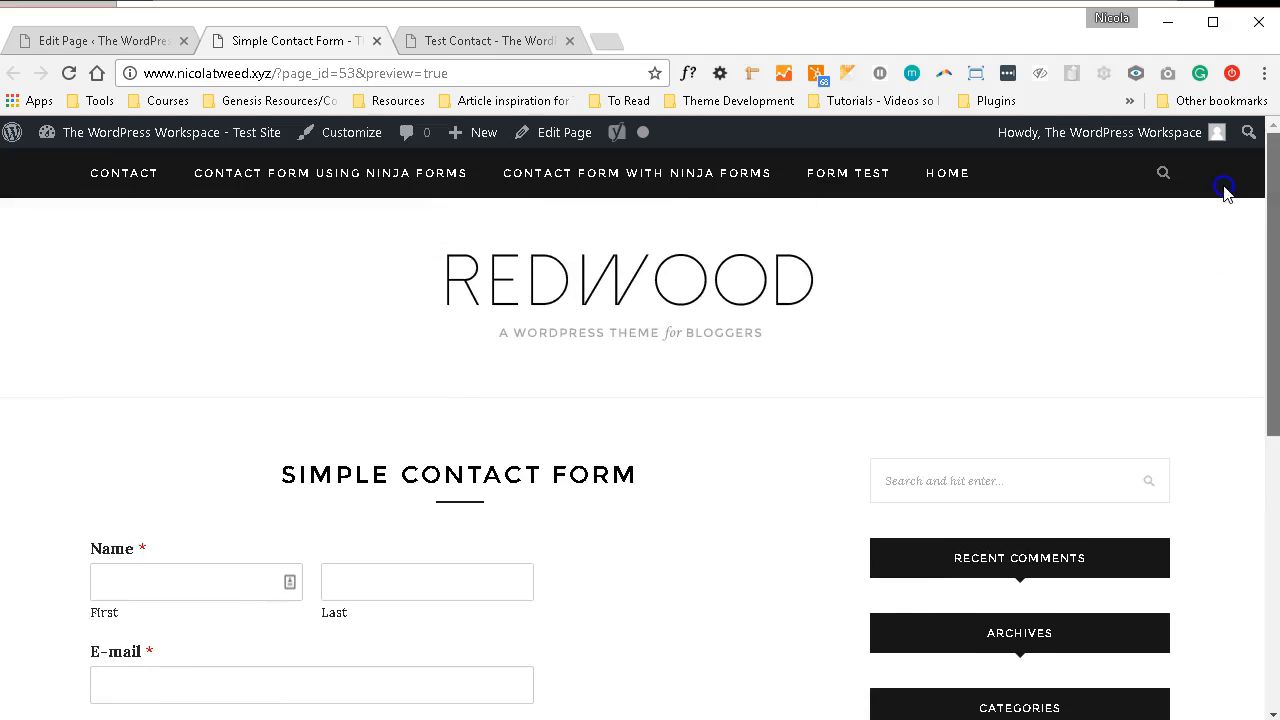
pyautogui.click(95, 41)
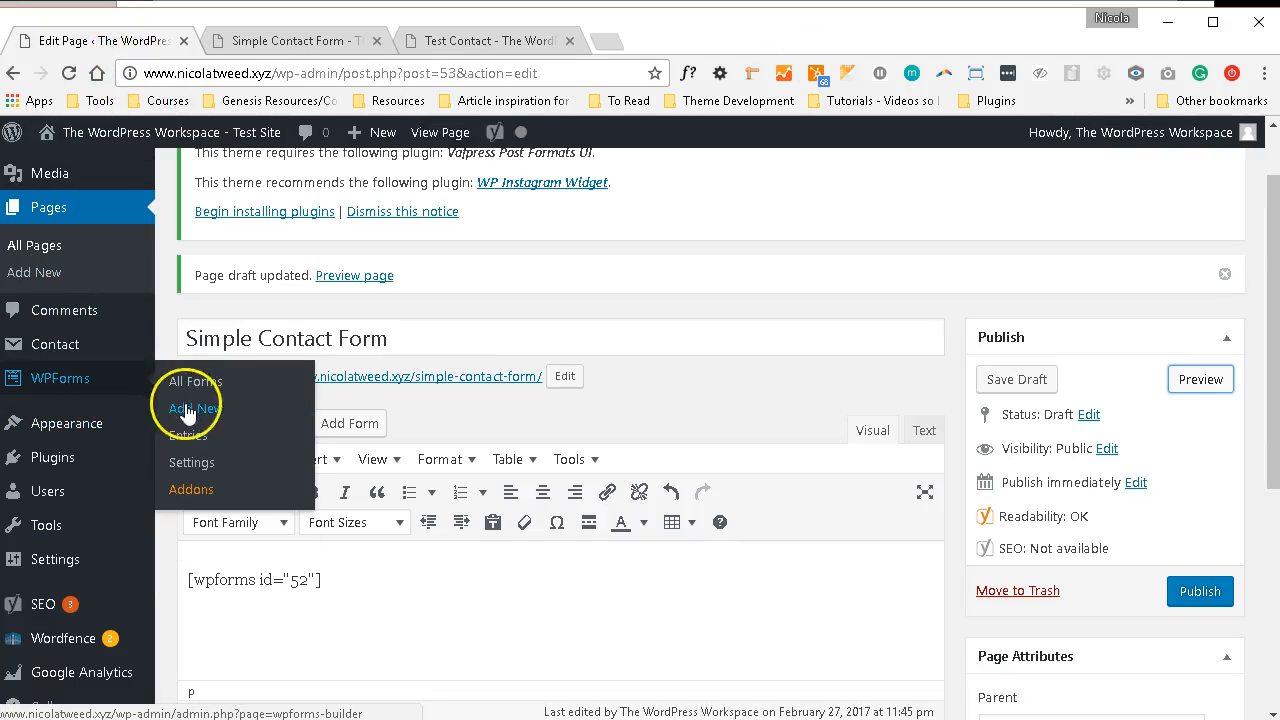
# - Open WPForms Add New to reach a fresh form setup screen
pyautogui.click(193, 408)
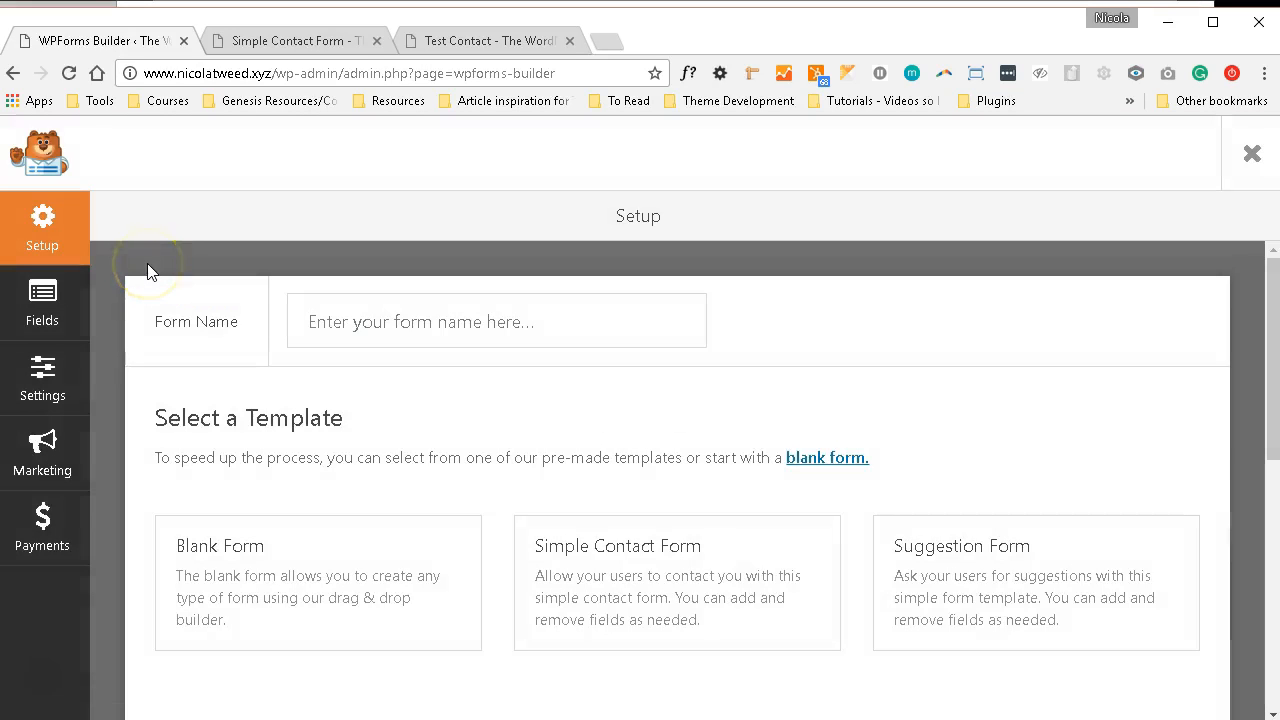
pyautogui.moveTo(573, 492)
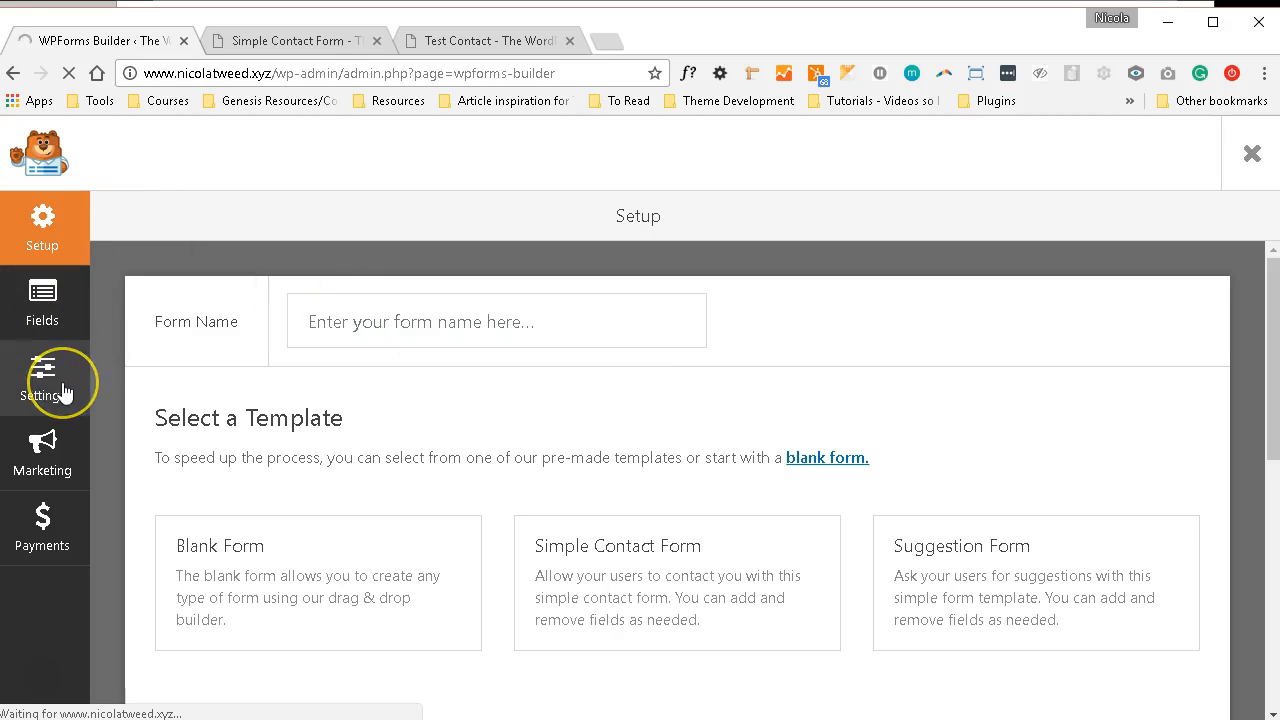
# - Review Simple Contact Form's General and Notification settings, then show Confirmation settings
pyautogui.click(42, 385)
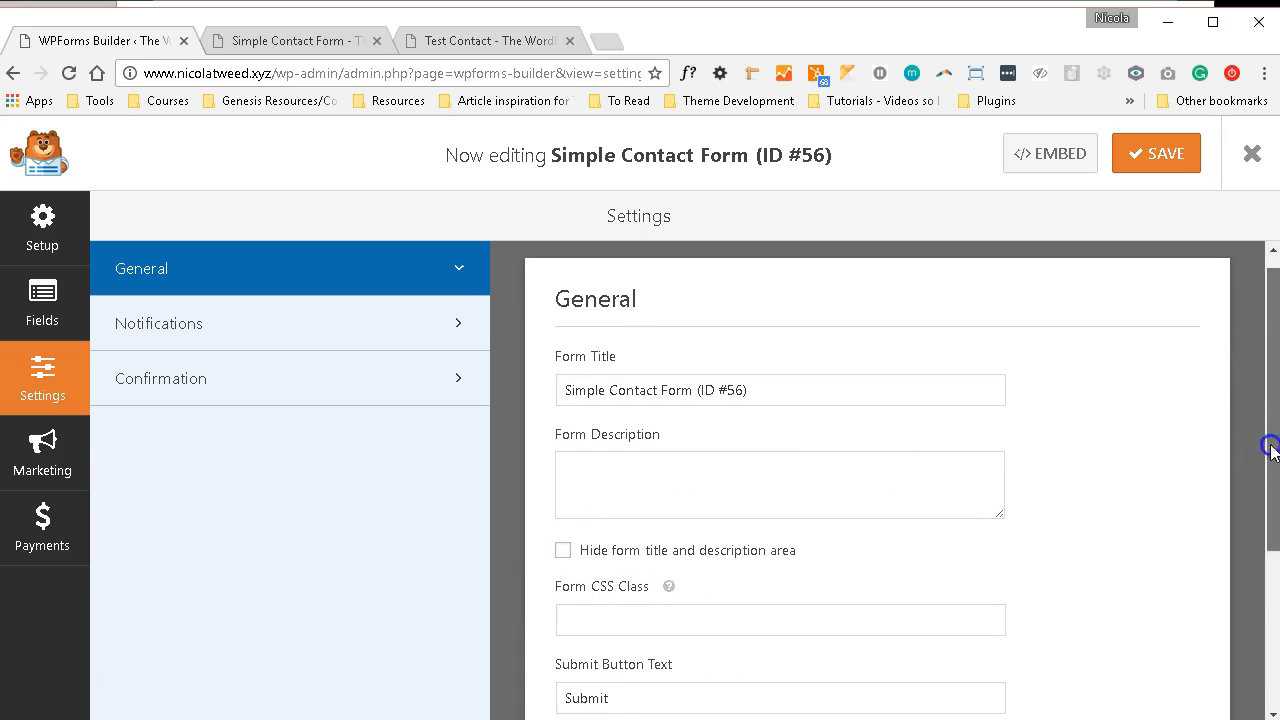
pyautogui.scroll(-3)
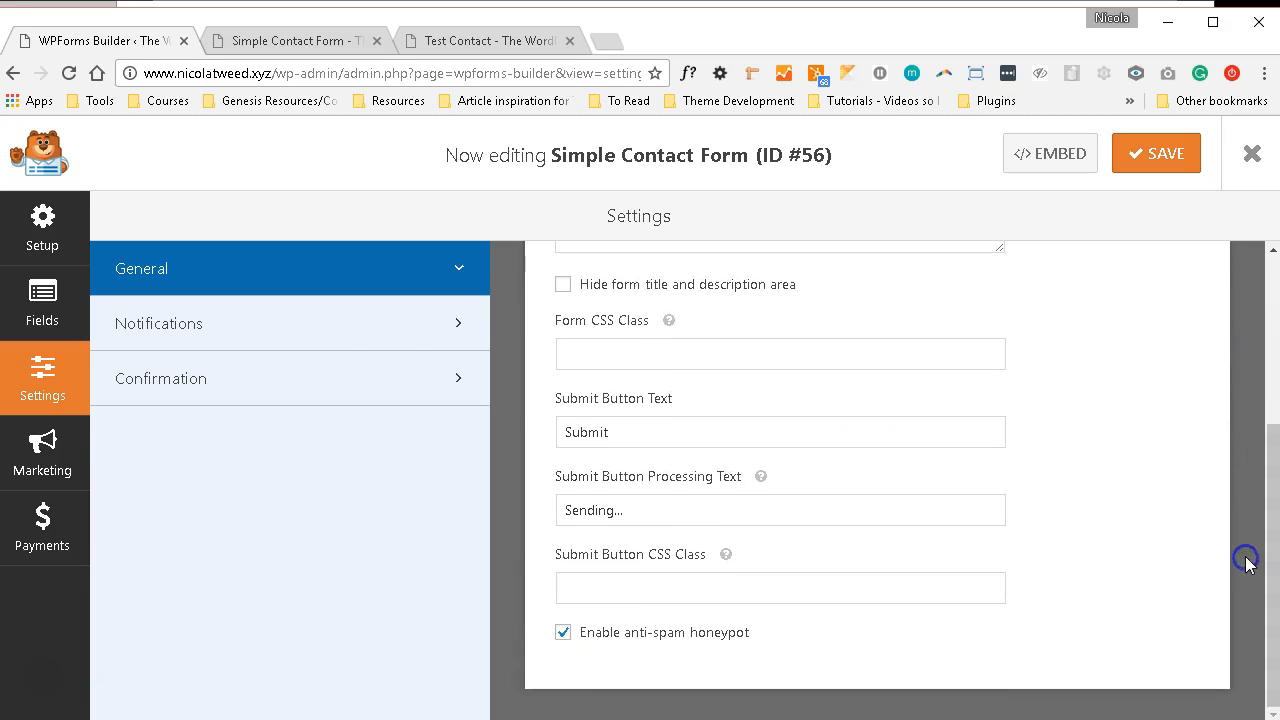
pyautogui.click(158, 323)
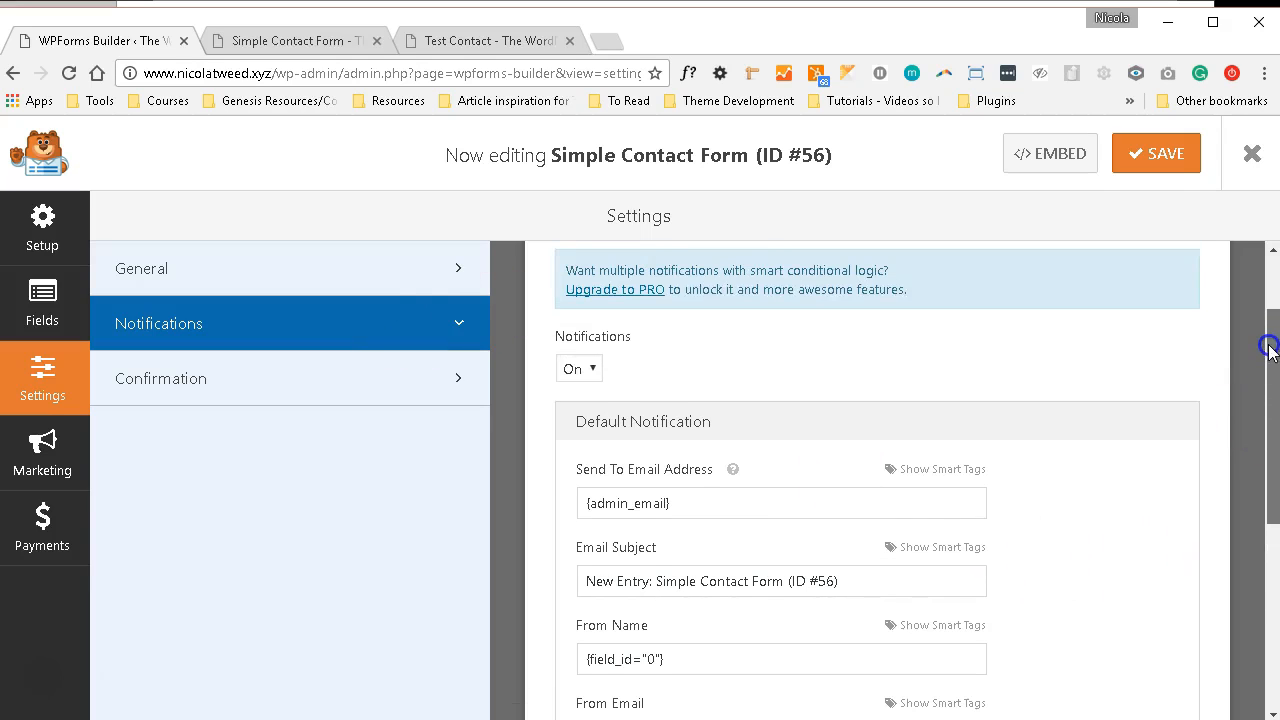
pyautogui.scroll(-3)
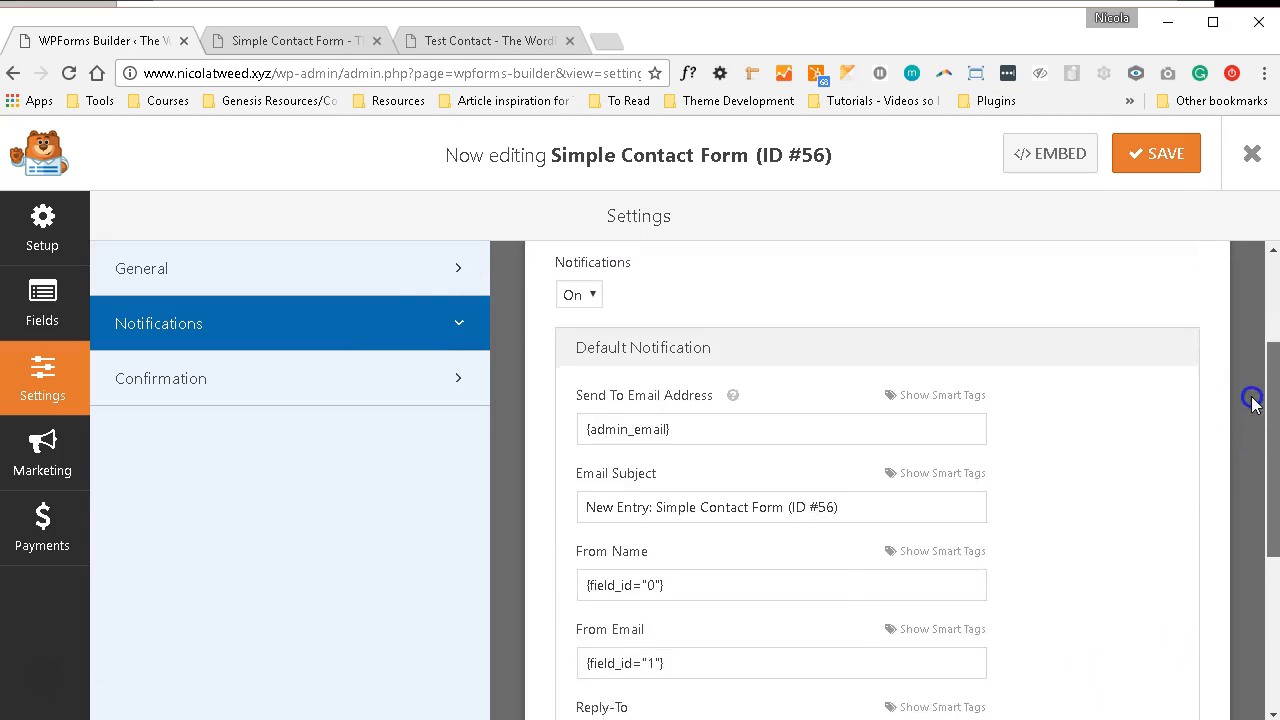
pyautogui.click(160, 378)
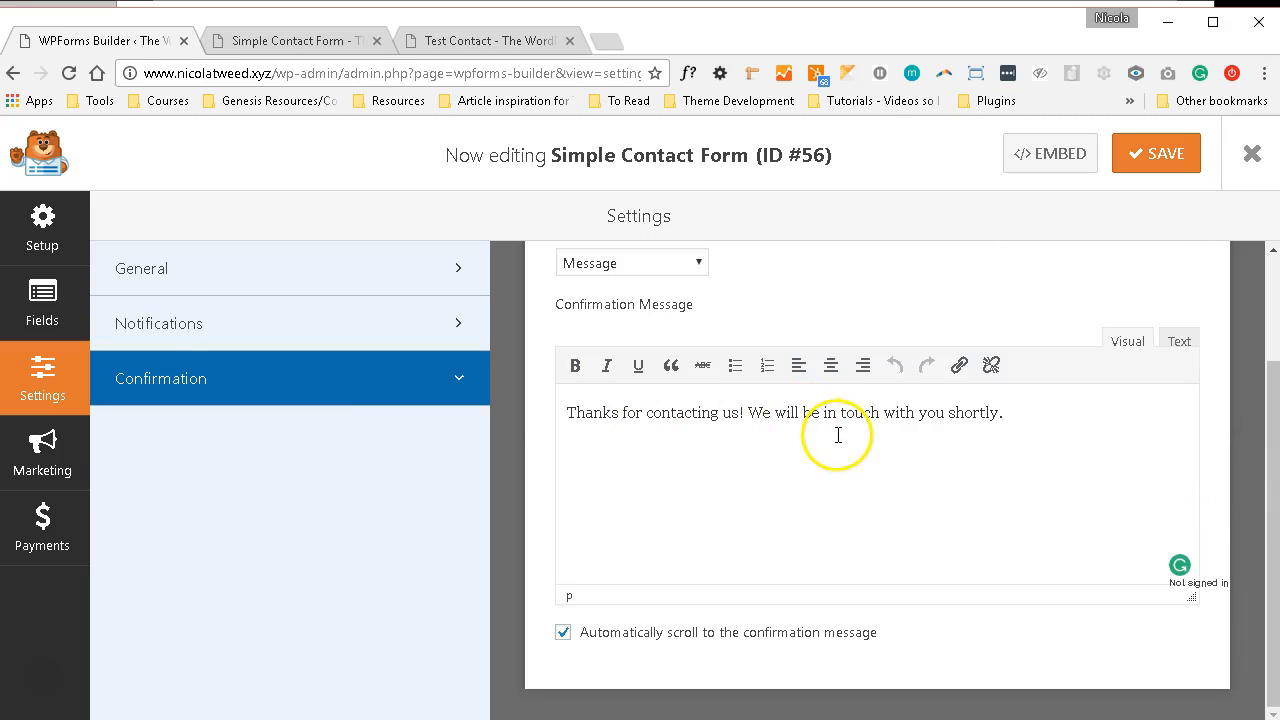
pyautogui.moveTo(1270, 490)
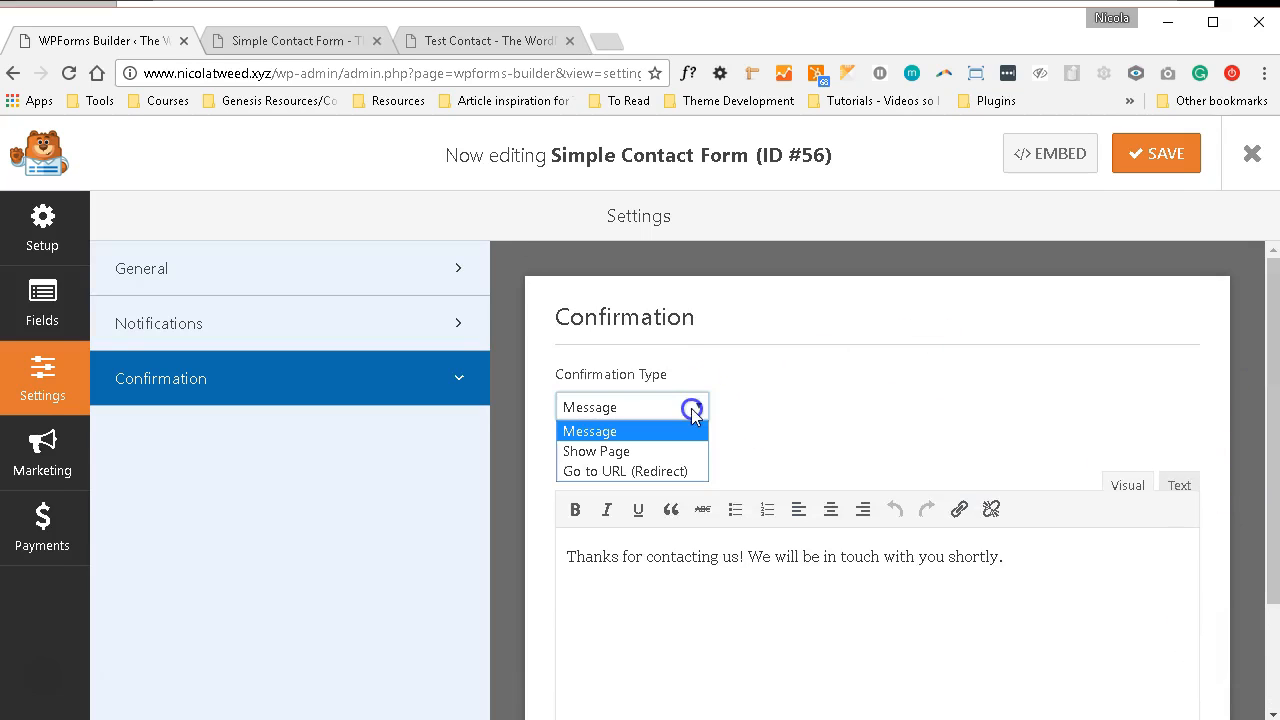
pyautogui.moveTo(625, 451)
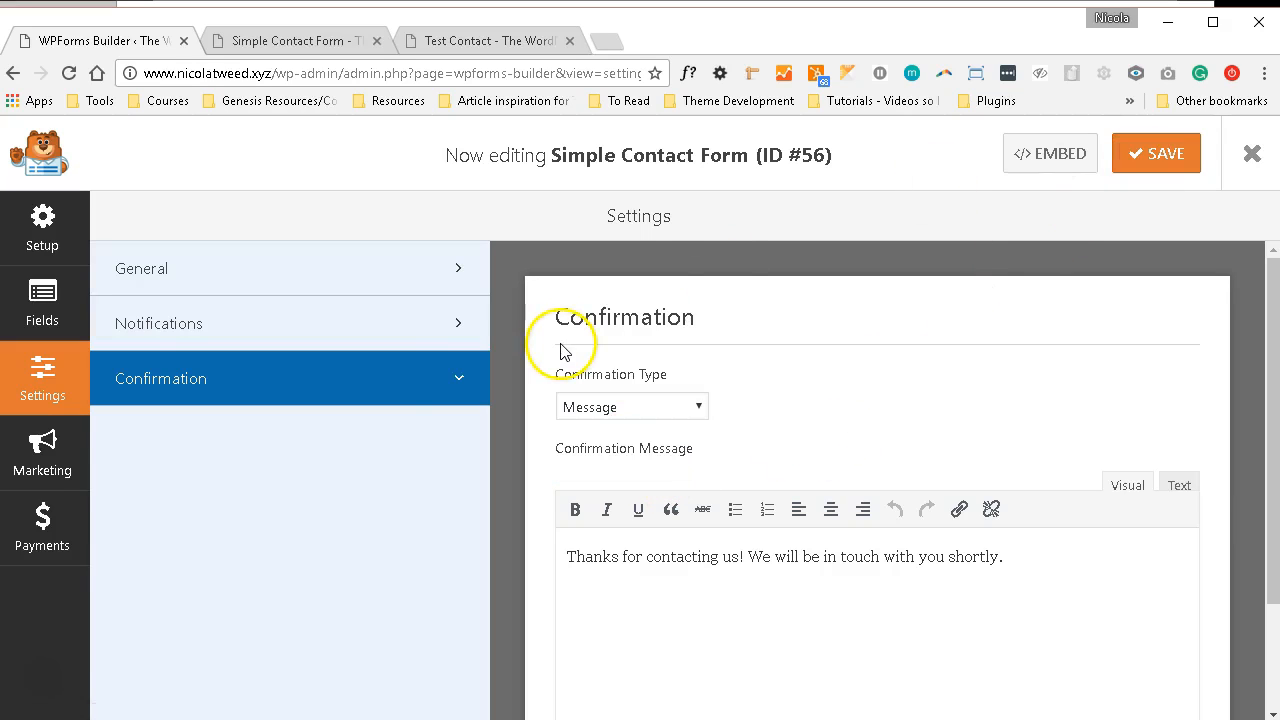
pyautogui.moveTo(655, 285)
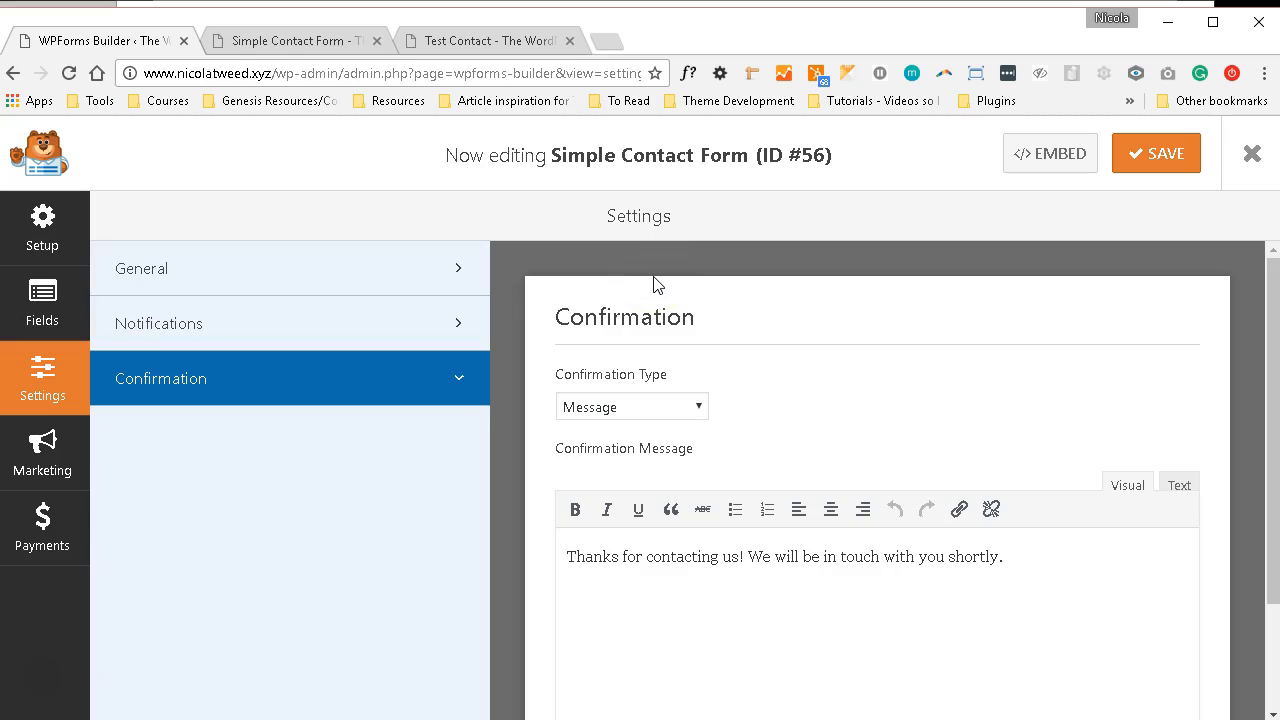